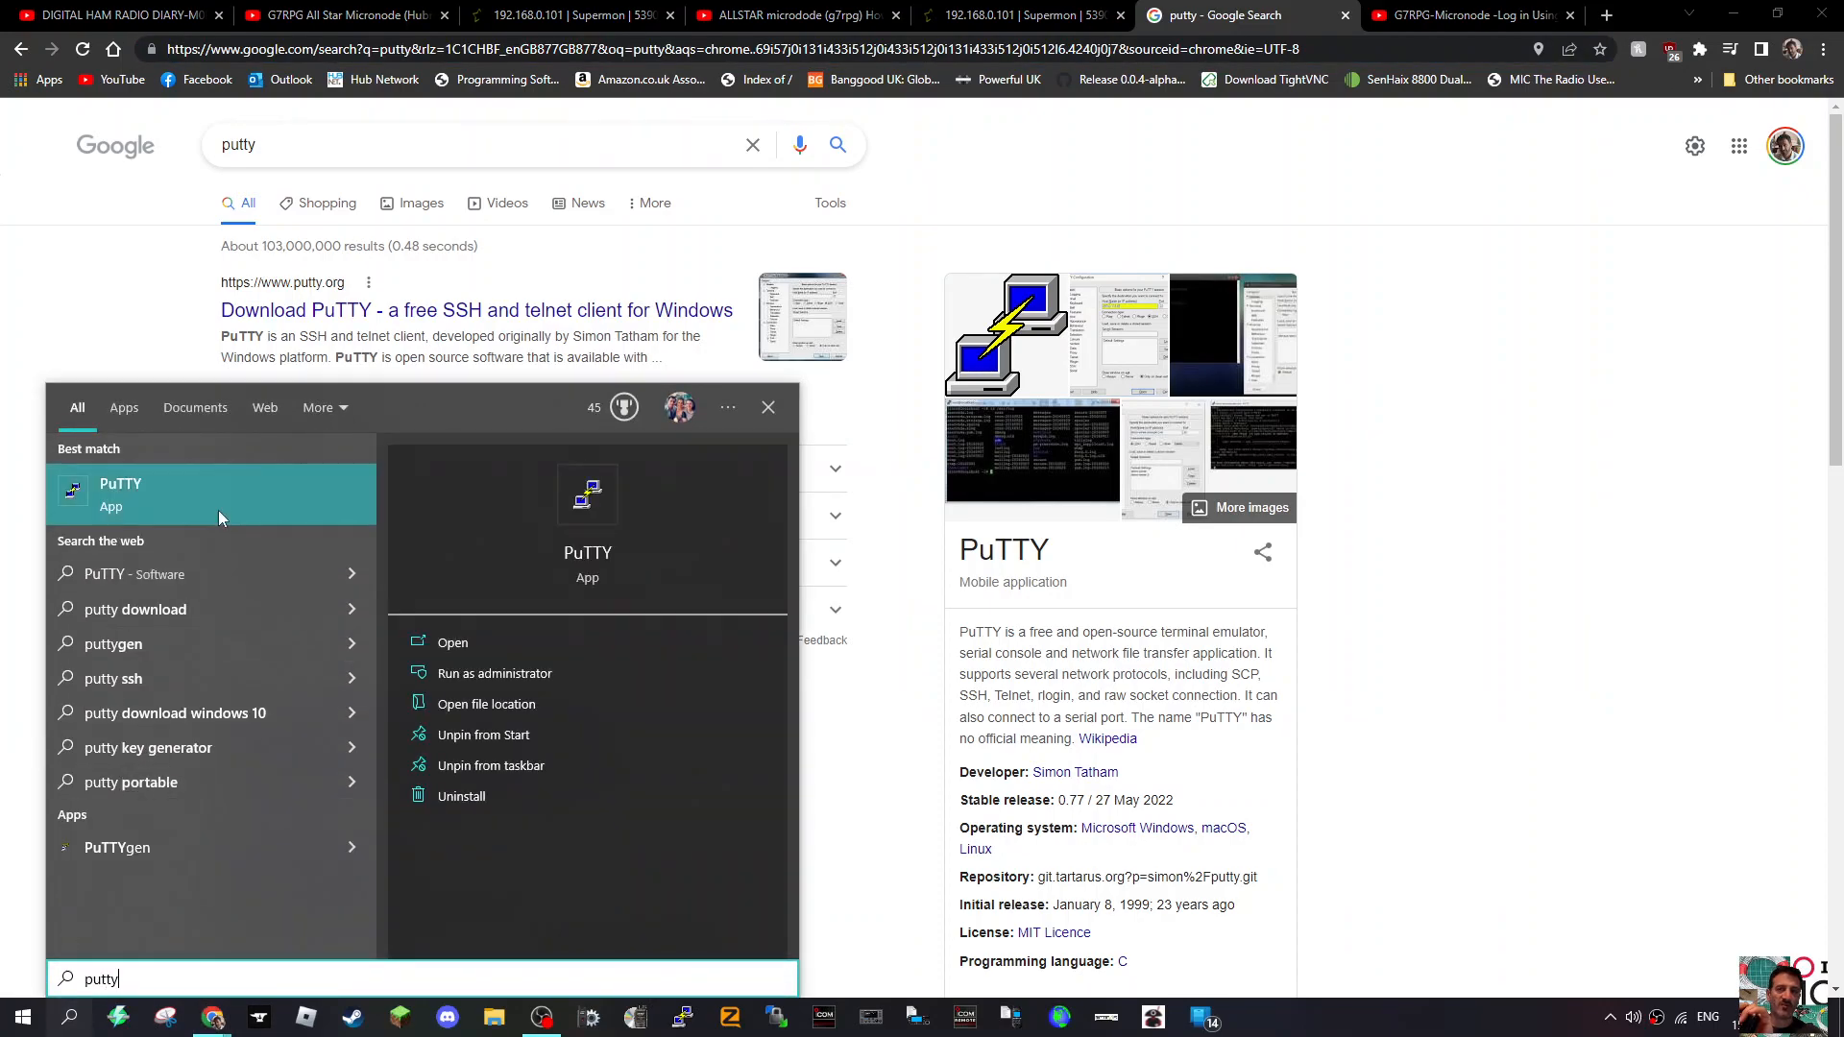
Launch PuTTY from the Start search and minimise Chrome to reveal the desktop.
left_click(451, 642)
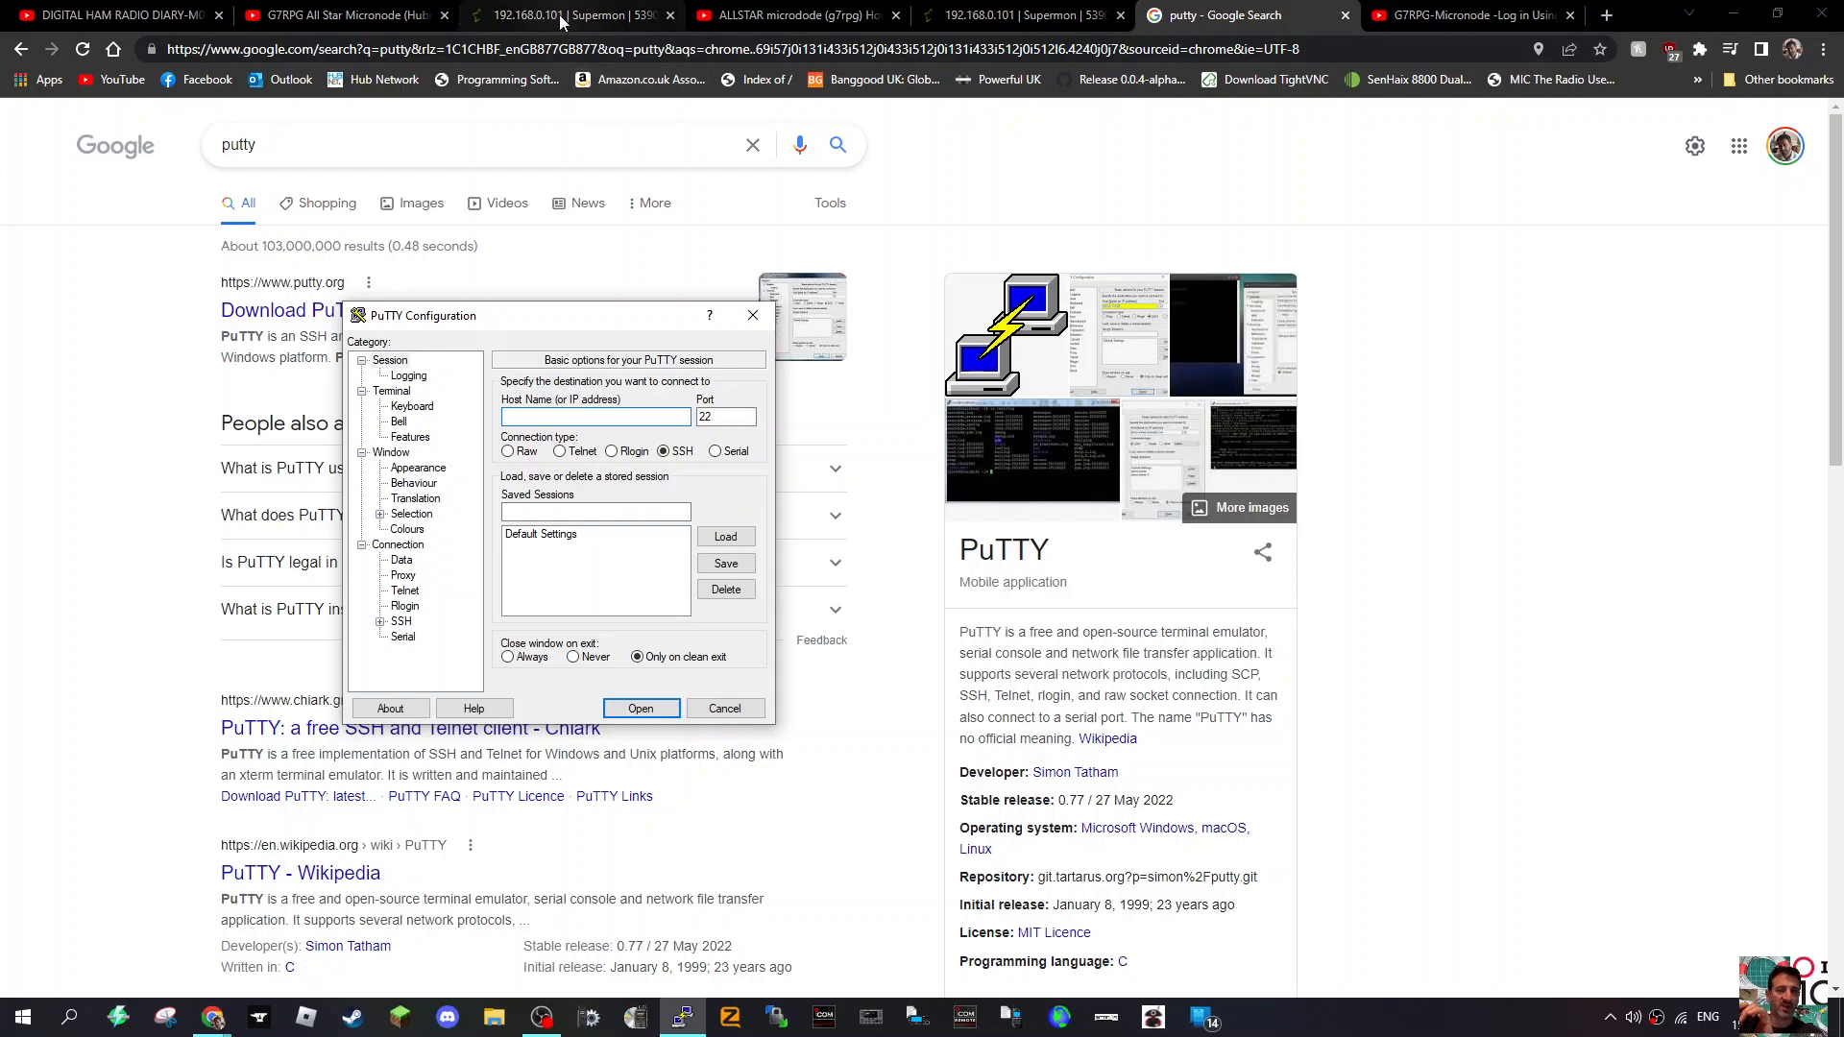
left_click(573, 15)
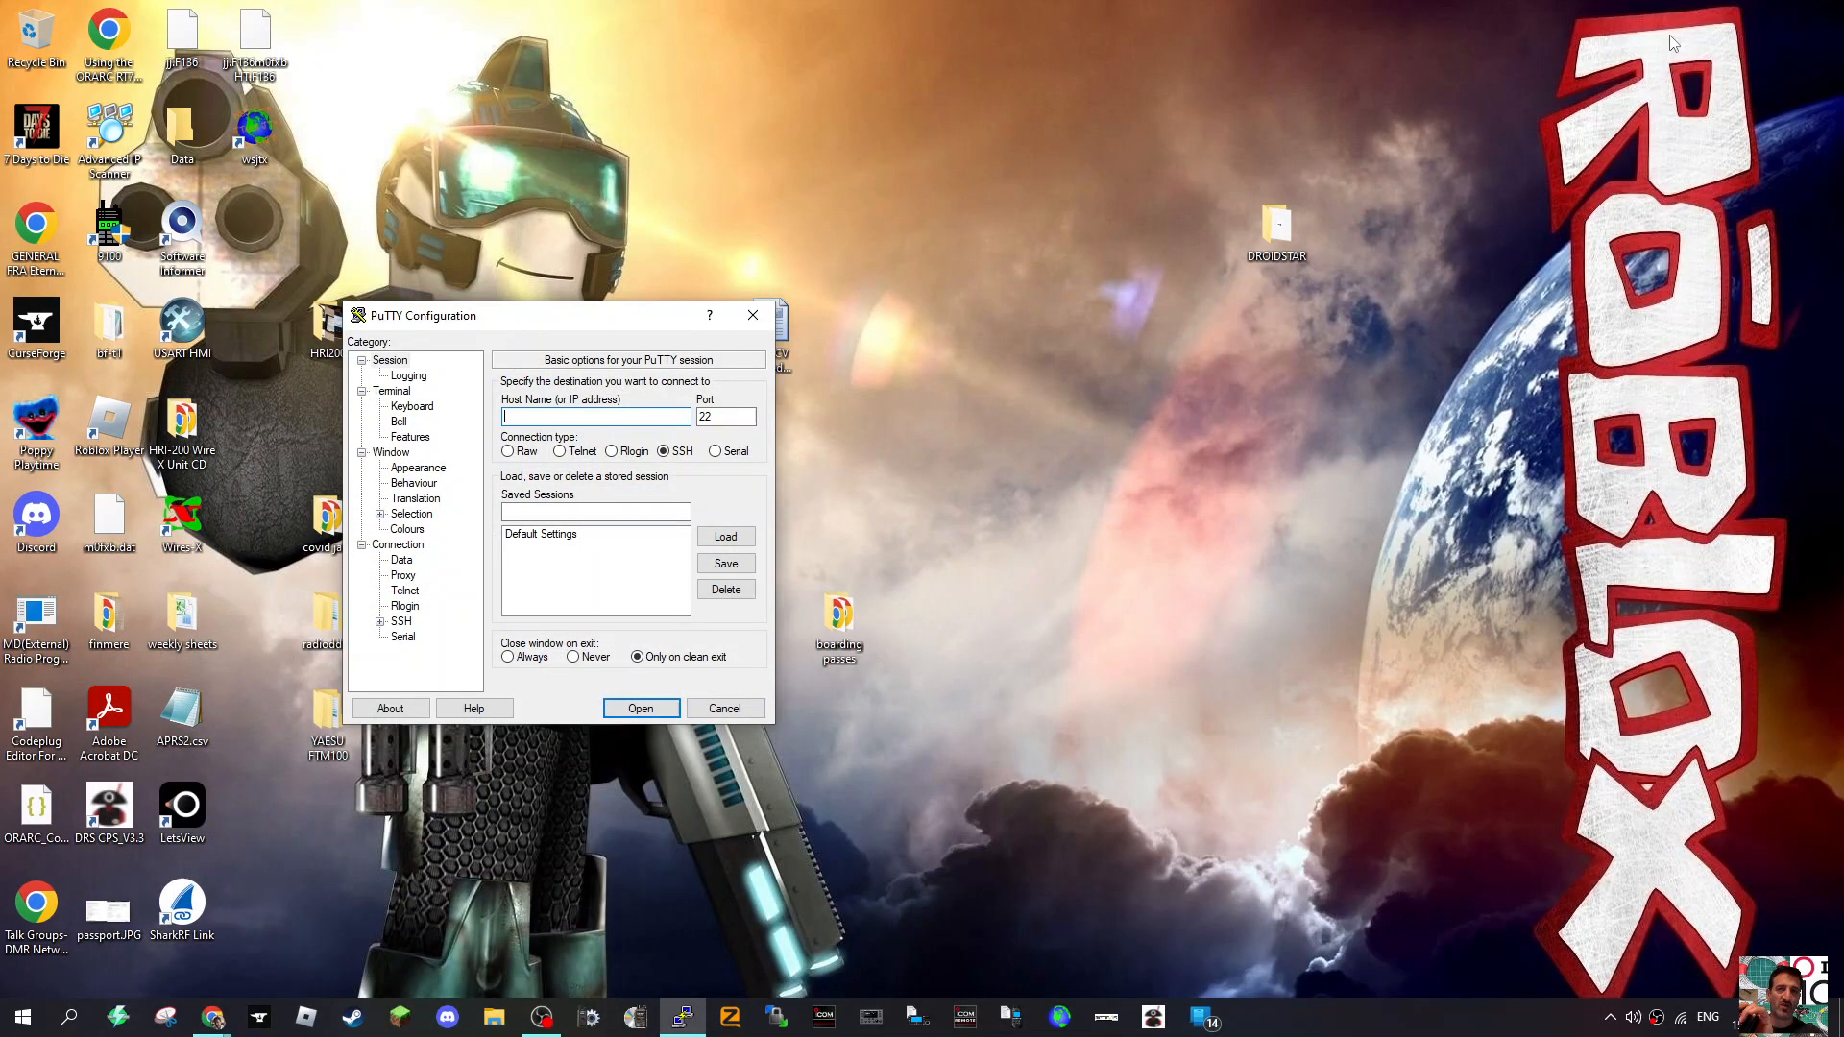
Open an SSH session to host 192.168.0.101 on port 222, reaching the login prompt.
left_click_drag(559, 315, 788, 342)
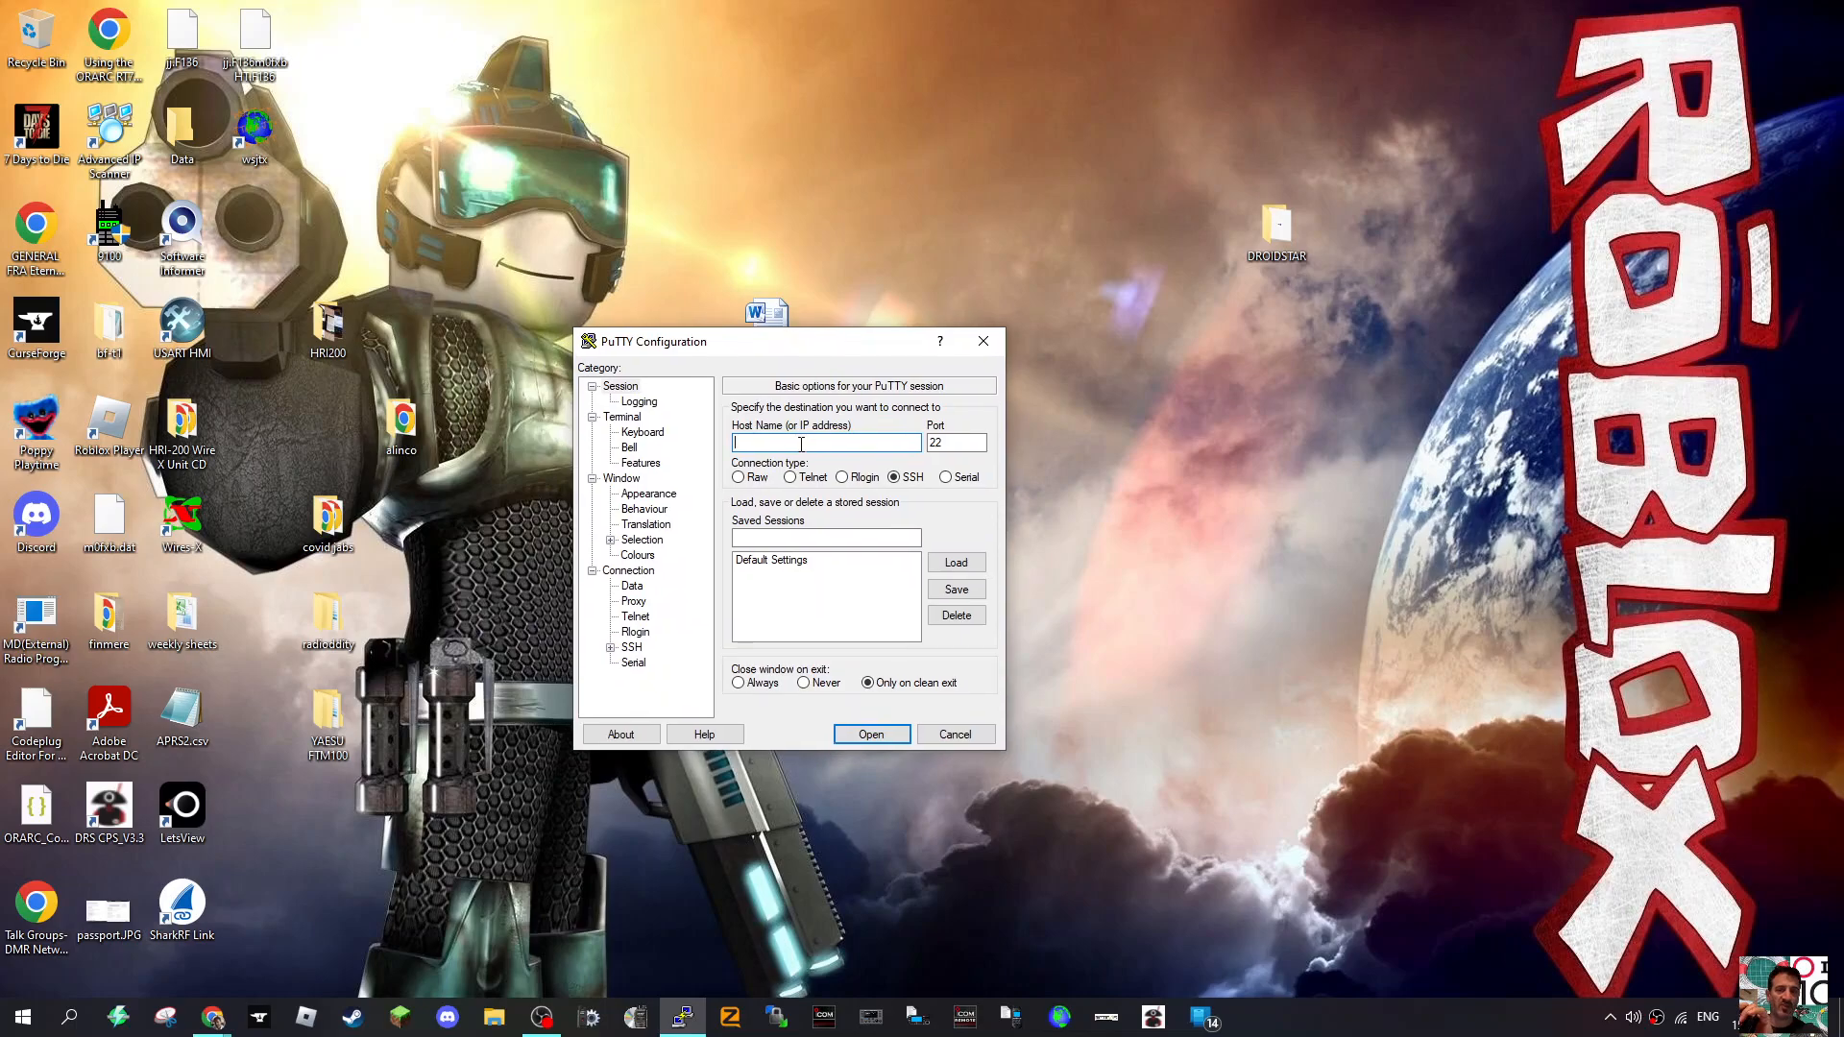
type("192.168.0.101")
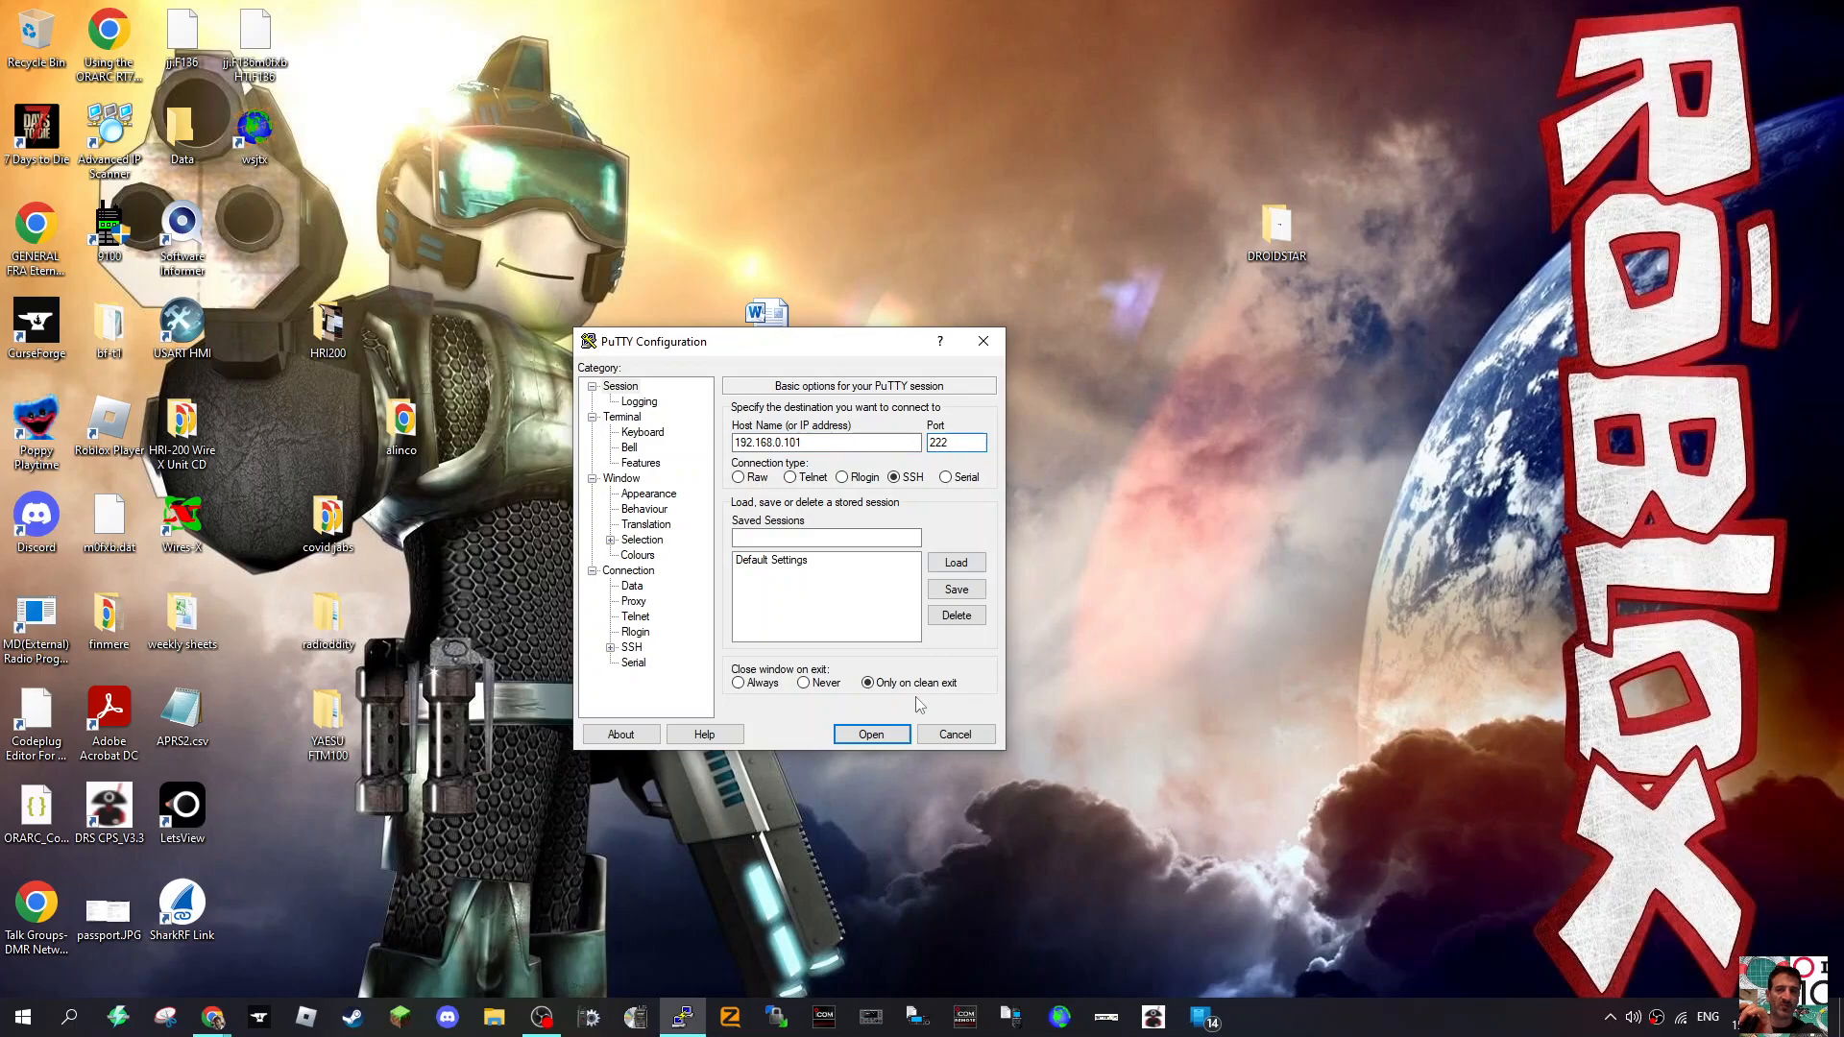
left_click(870, 734)
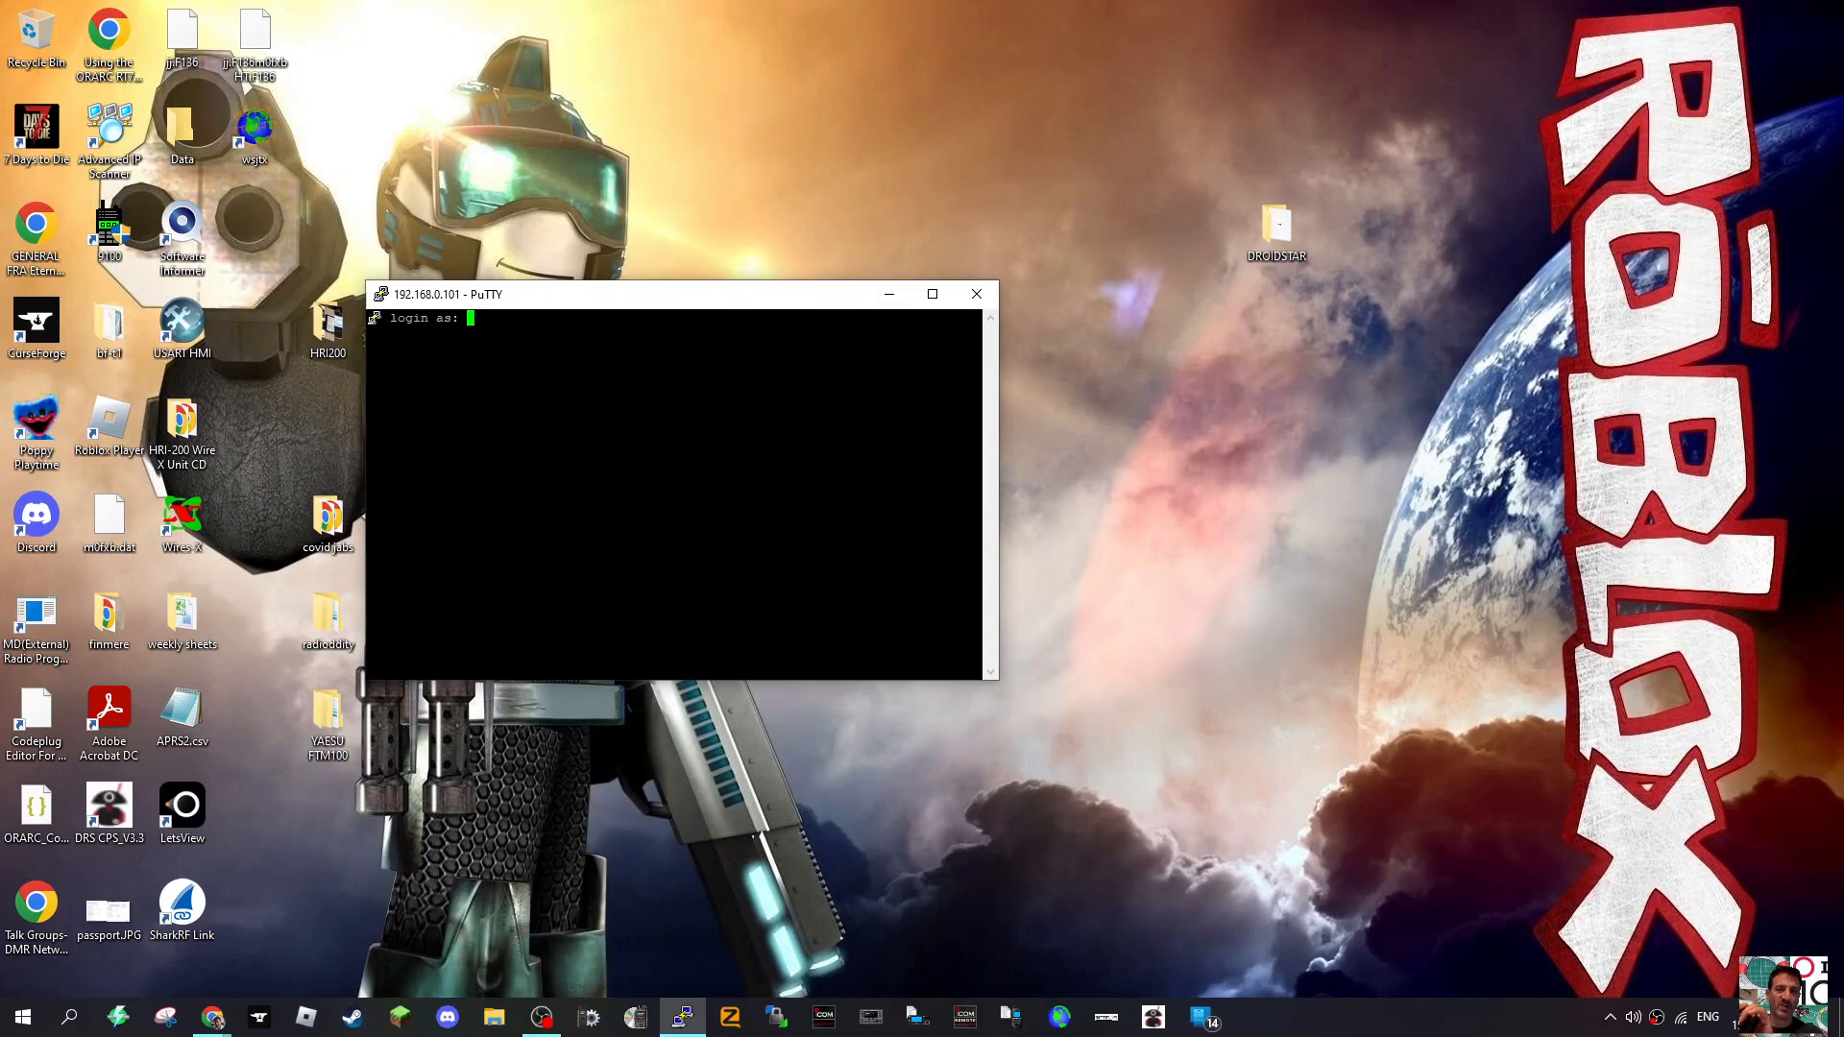
Log in as root with the password to reach the node's admin menu.
type("root")
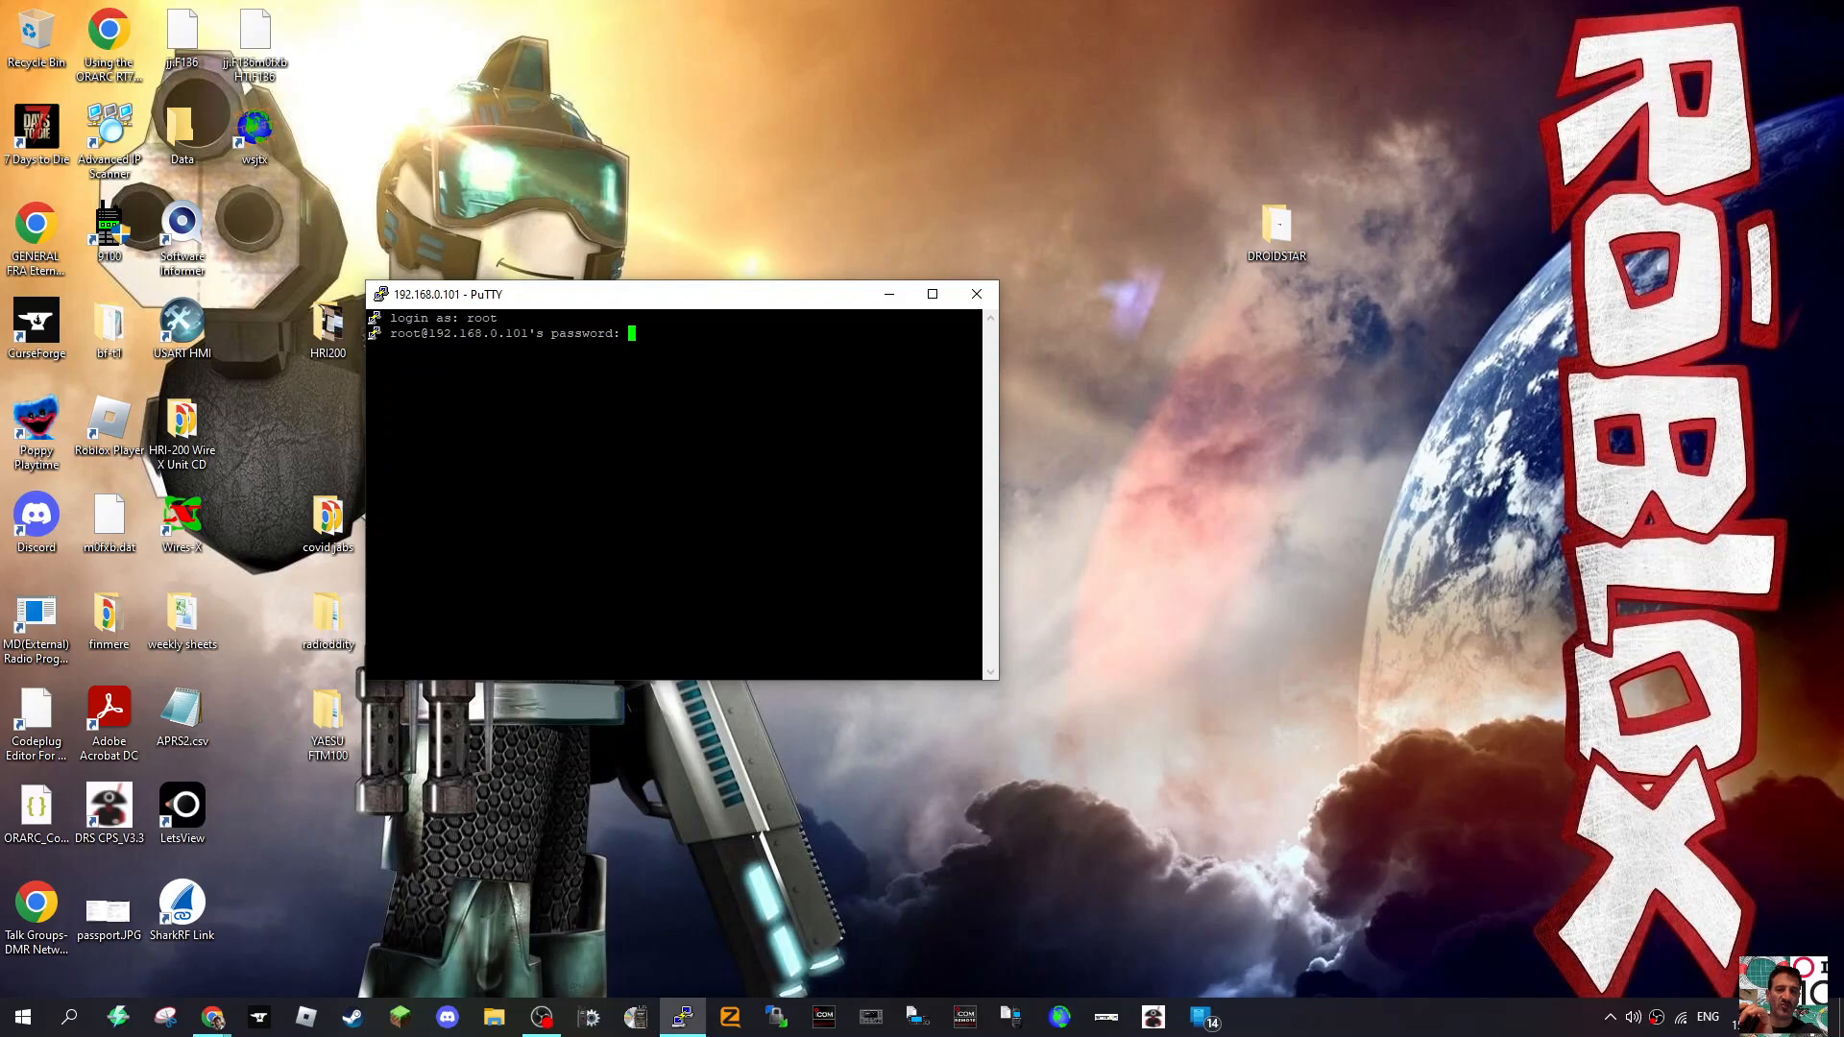
key("Return")
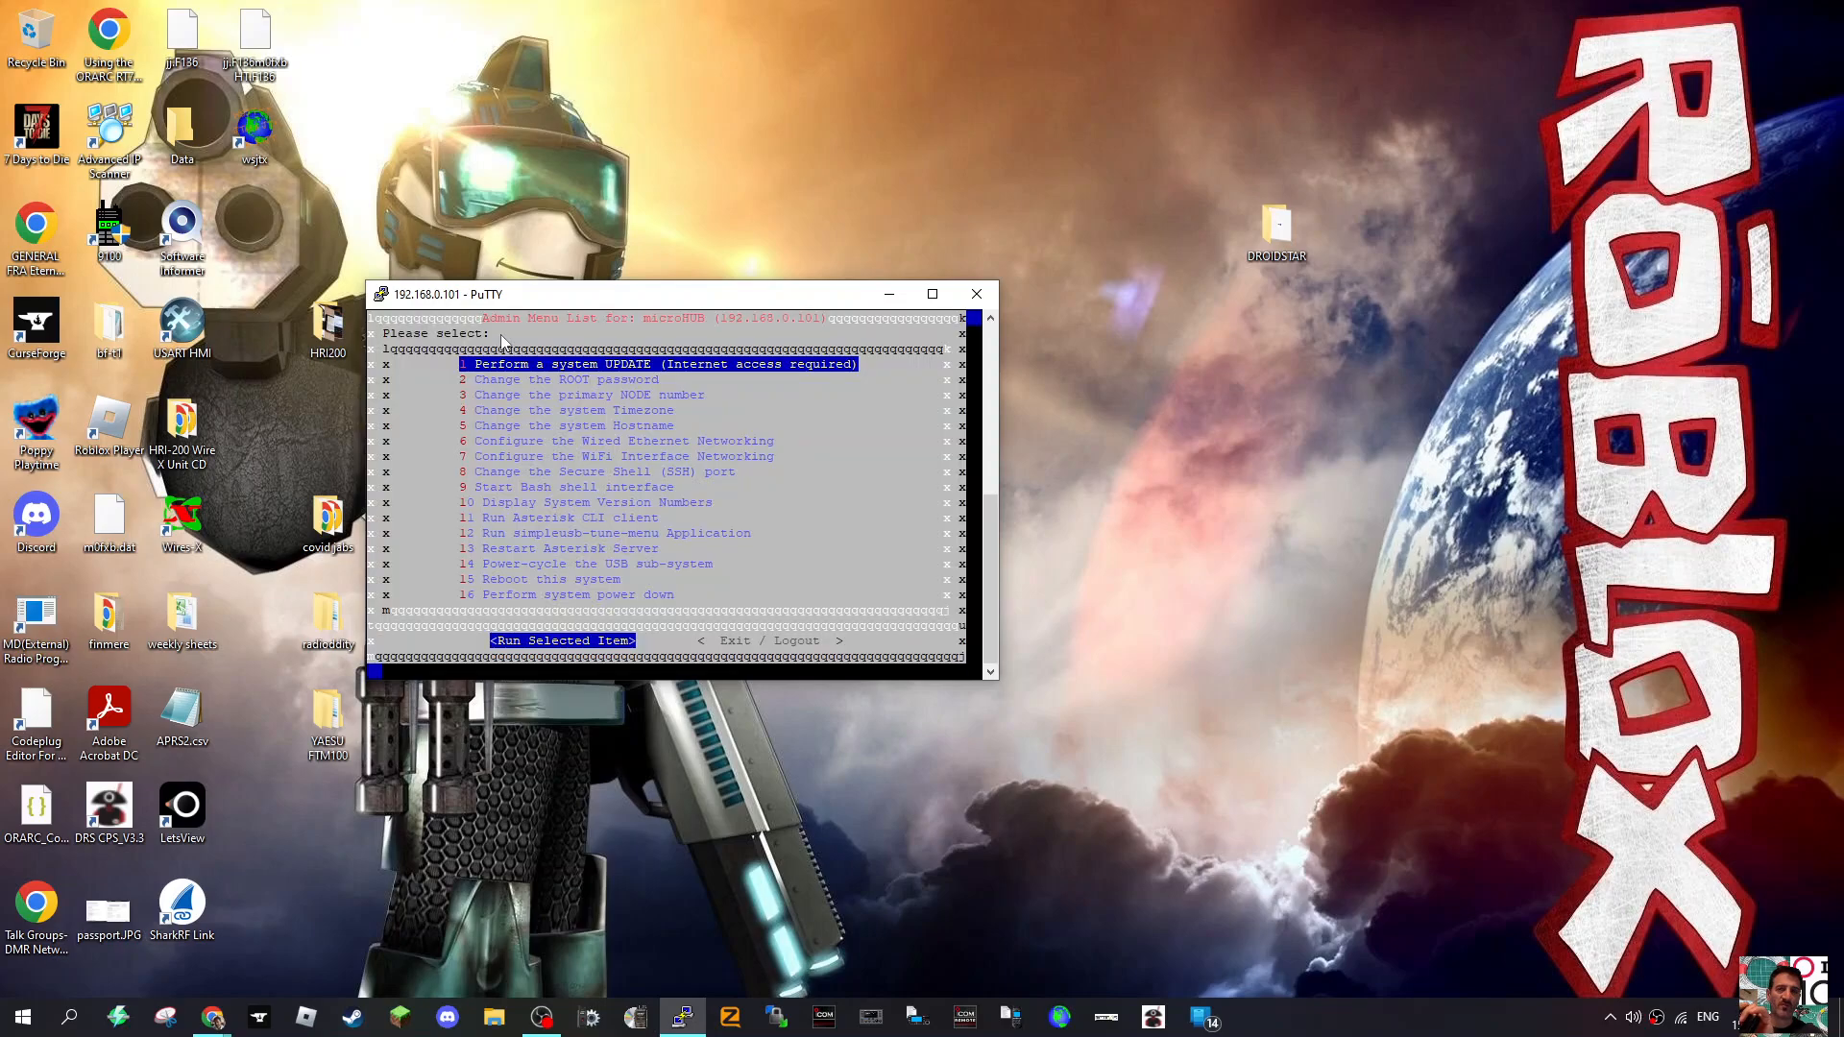
mouse_move(837, 471)
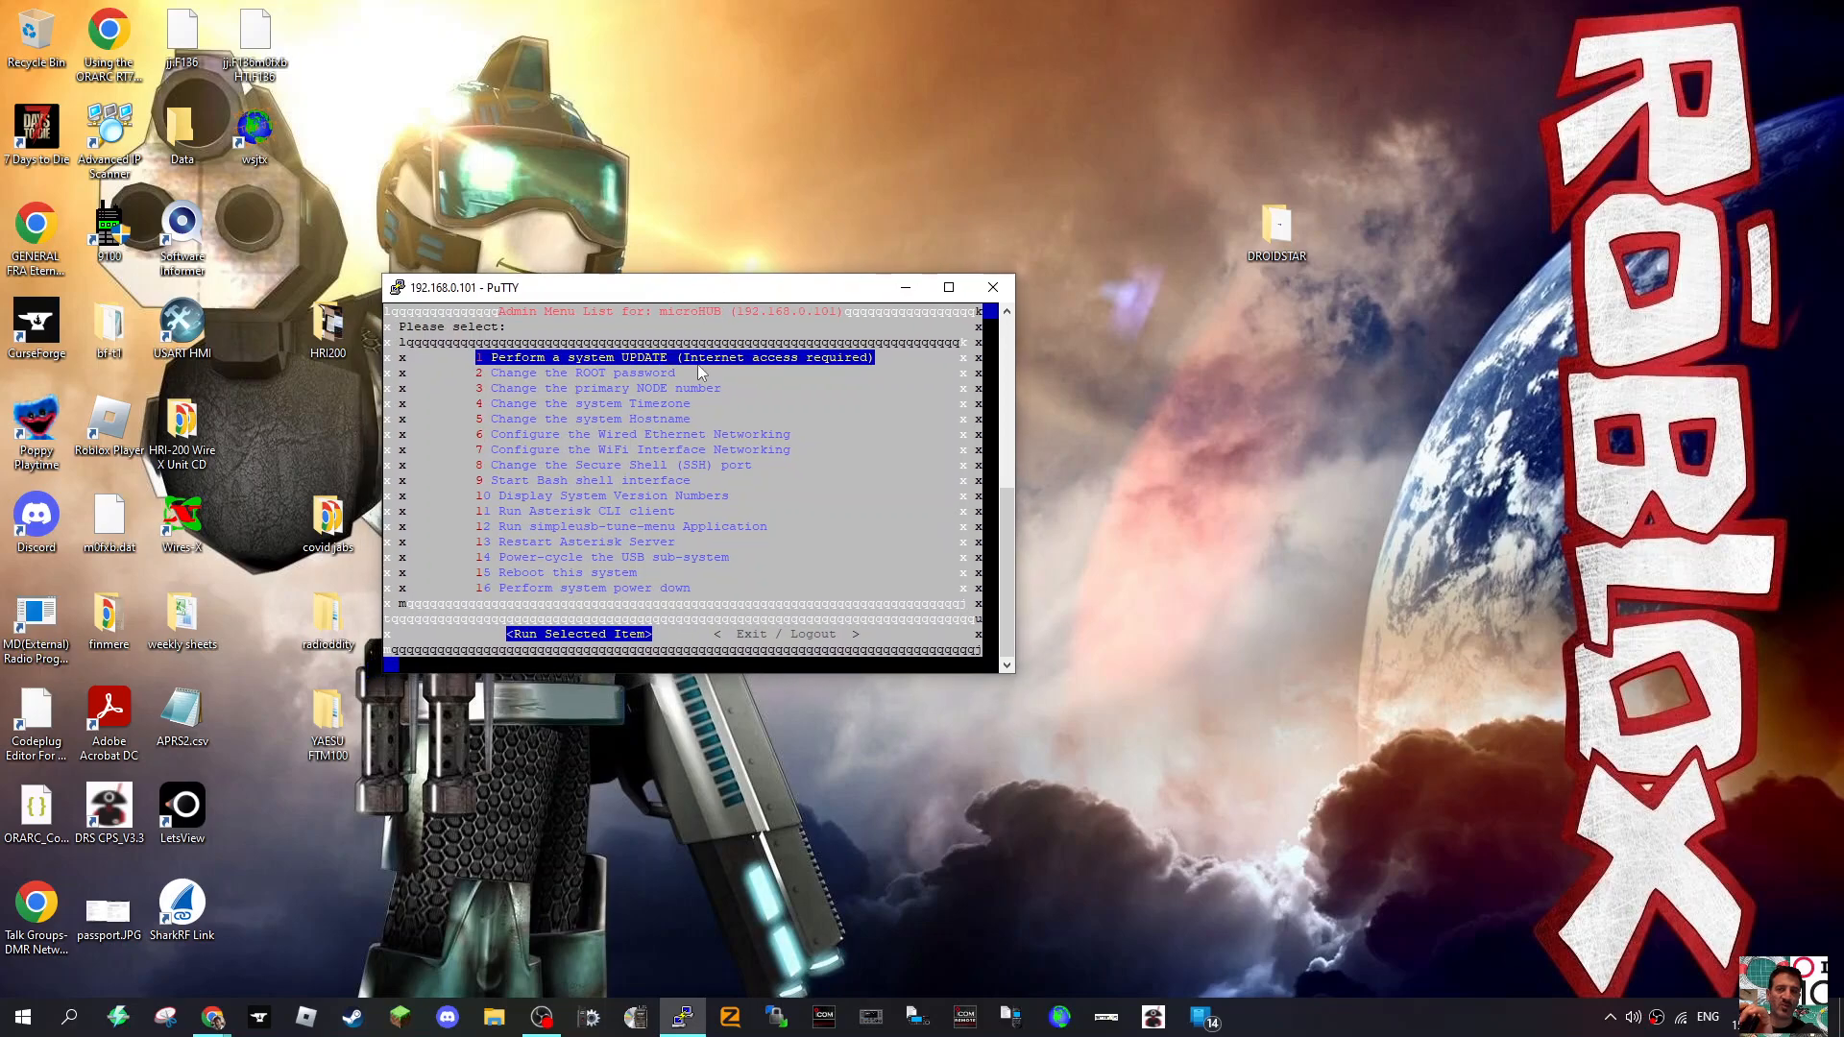
mouse_move(687, 401)
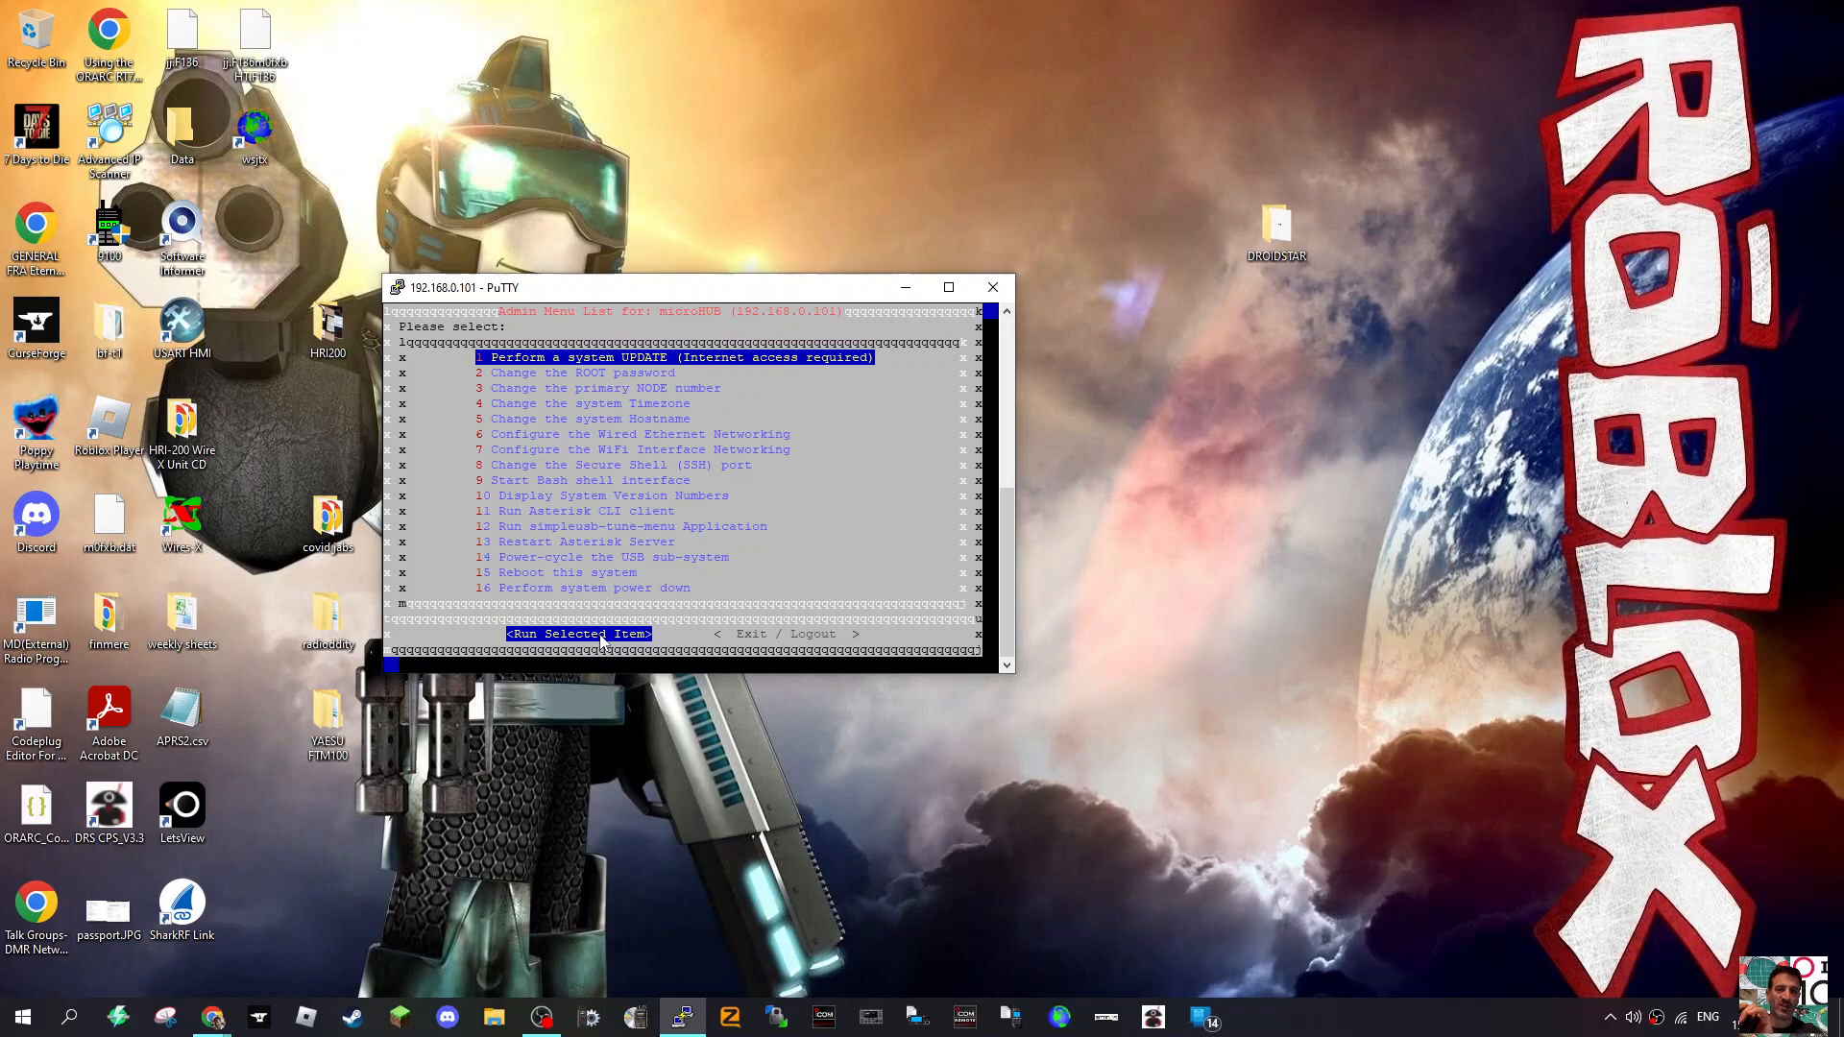
Run menu item 1 Perform System Update and answer Yes to retrieve the latest updates.
left_click(578, 634)
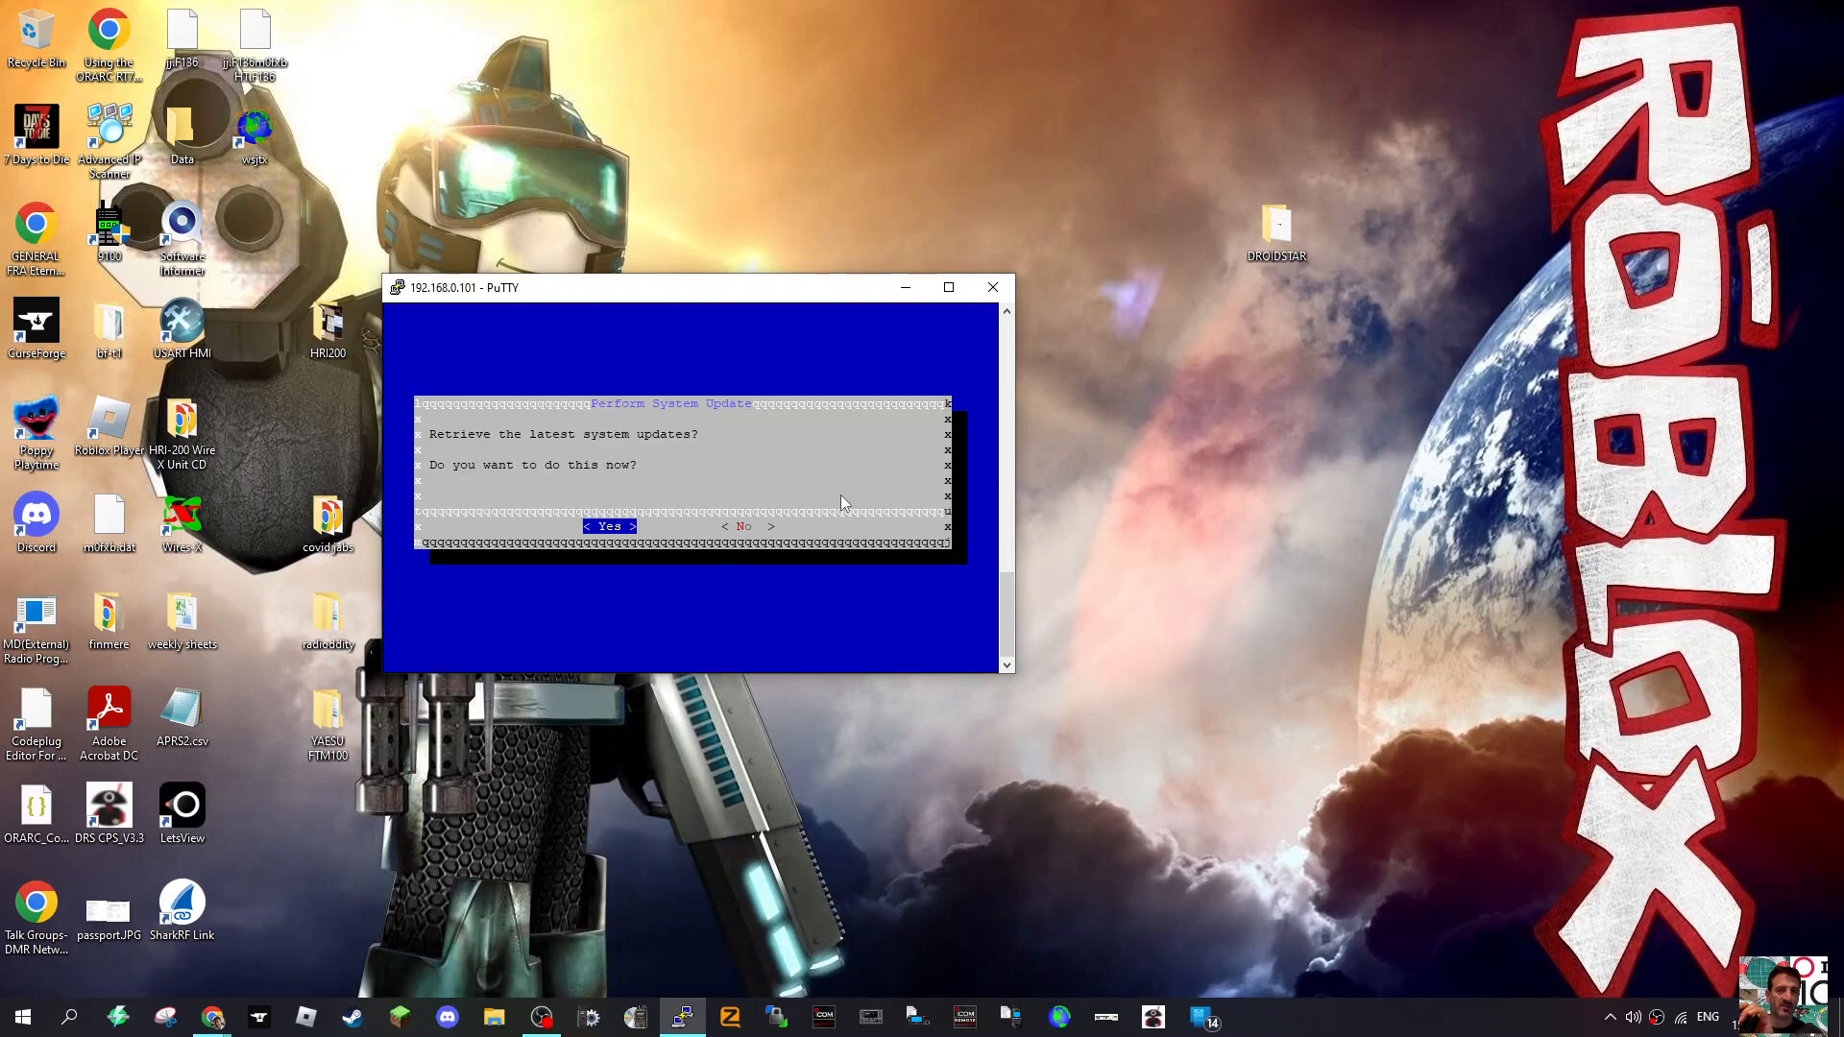
mouse_move(697, 444)
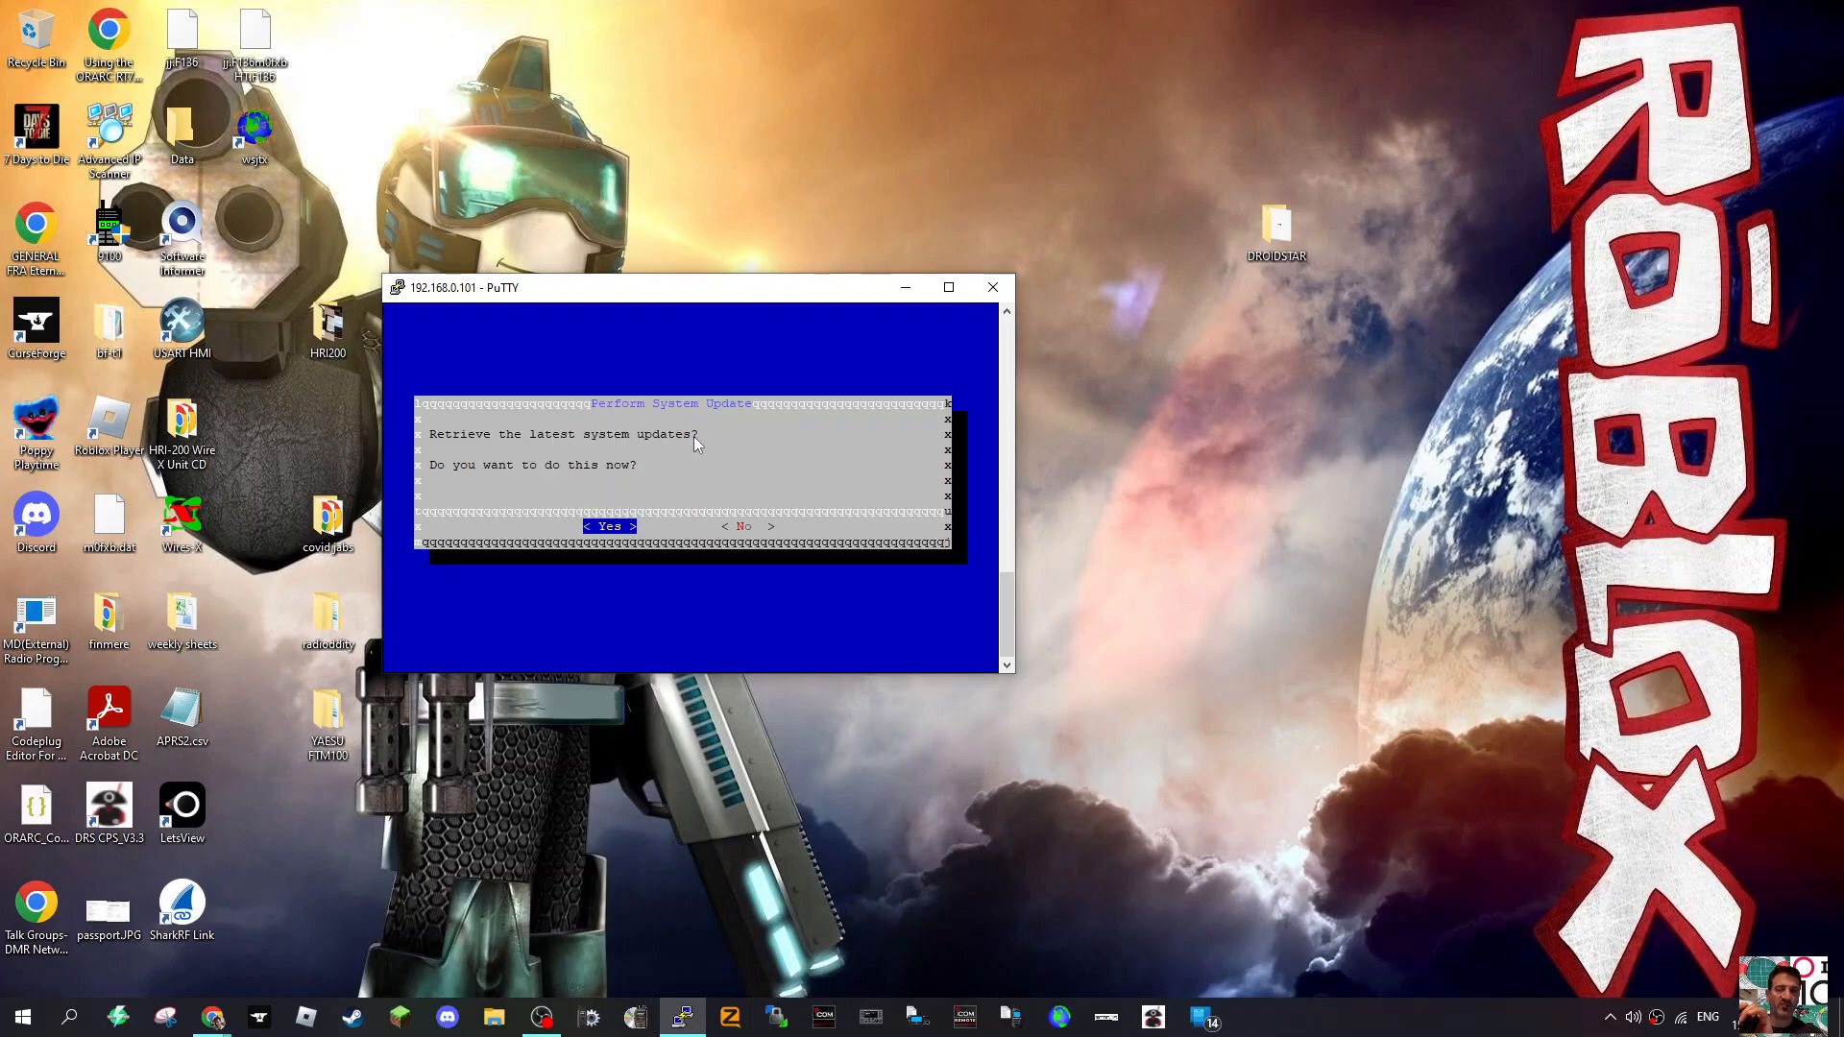
left_click(609, 526)
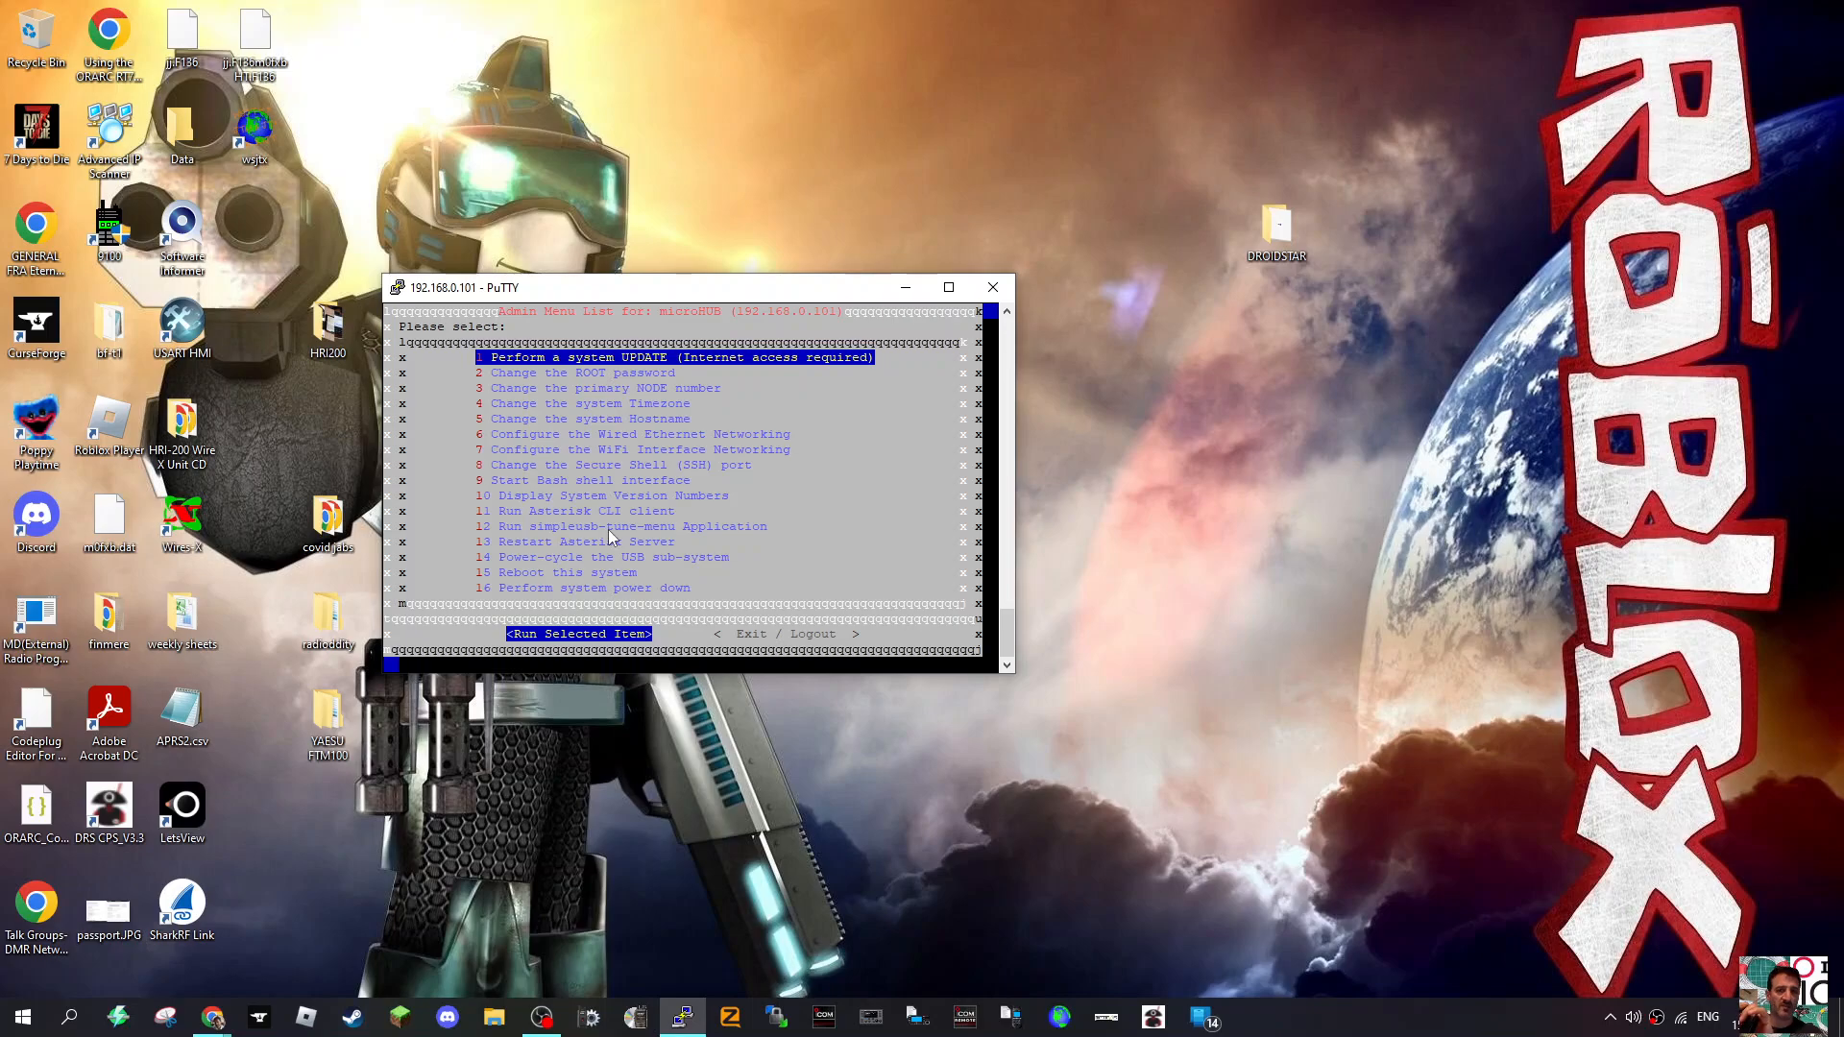
mouse_move(641, 427)
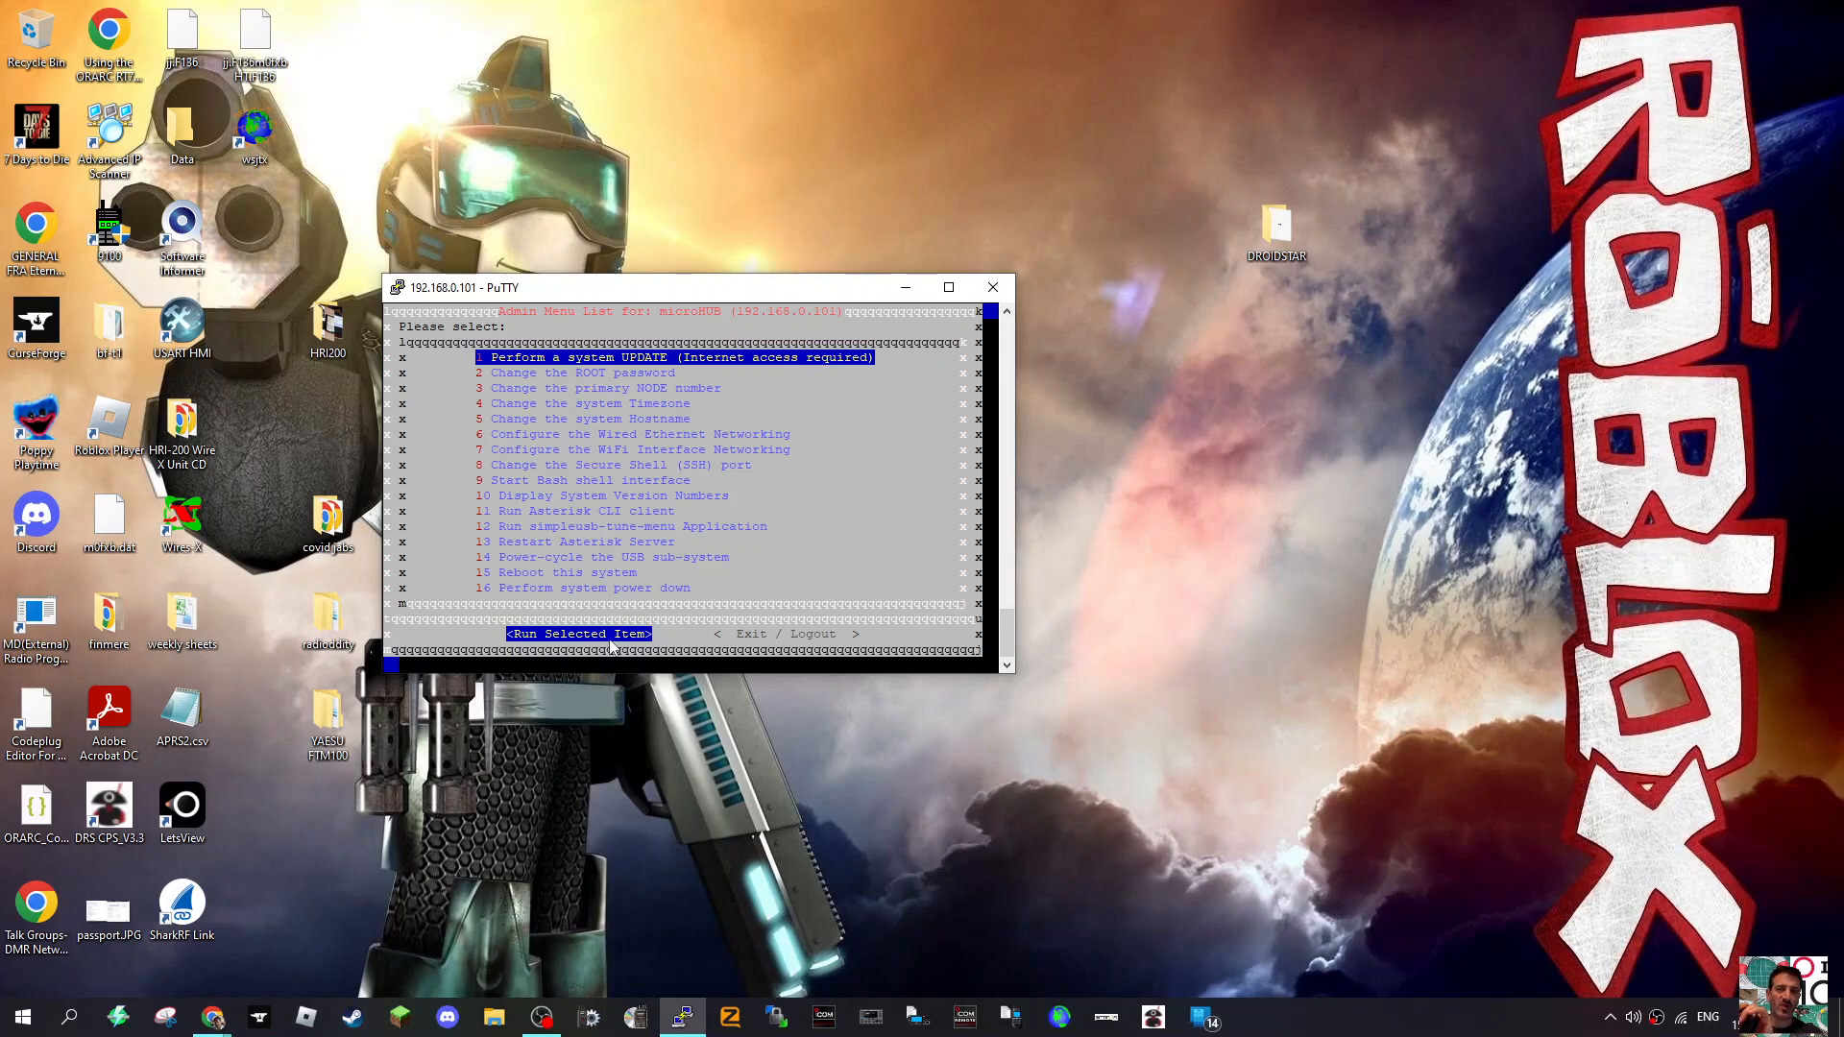
Run Perform System Update a second time and answer its confirmation prompt.
left_click(578, 634)
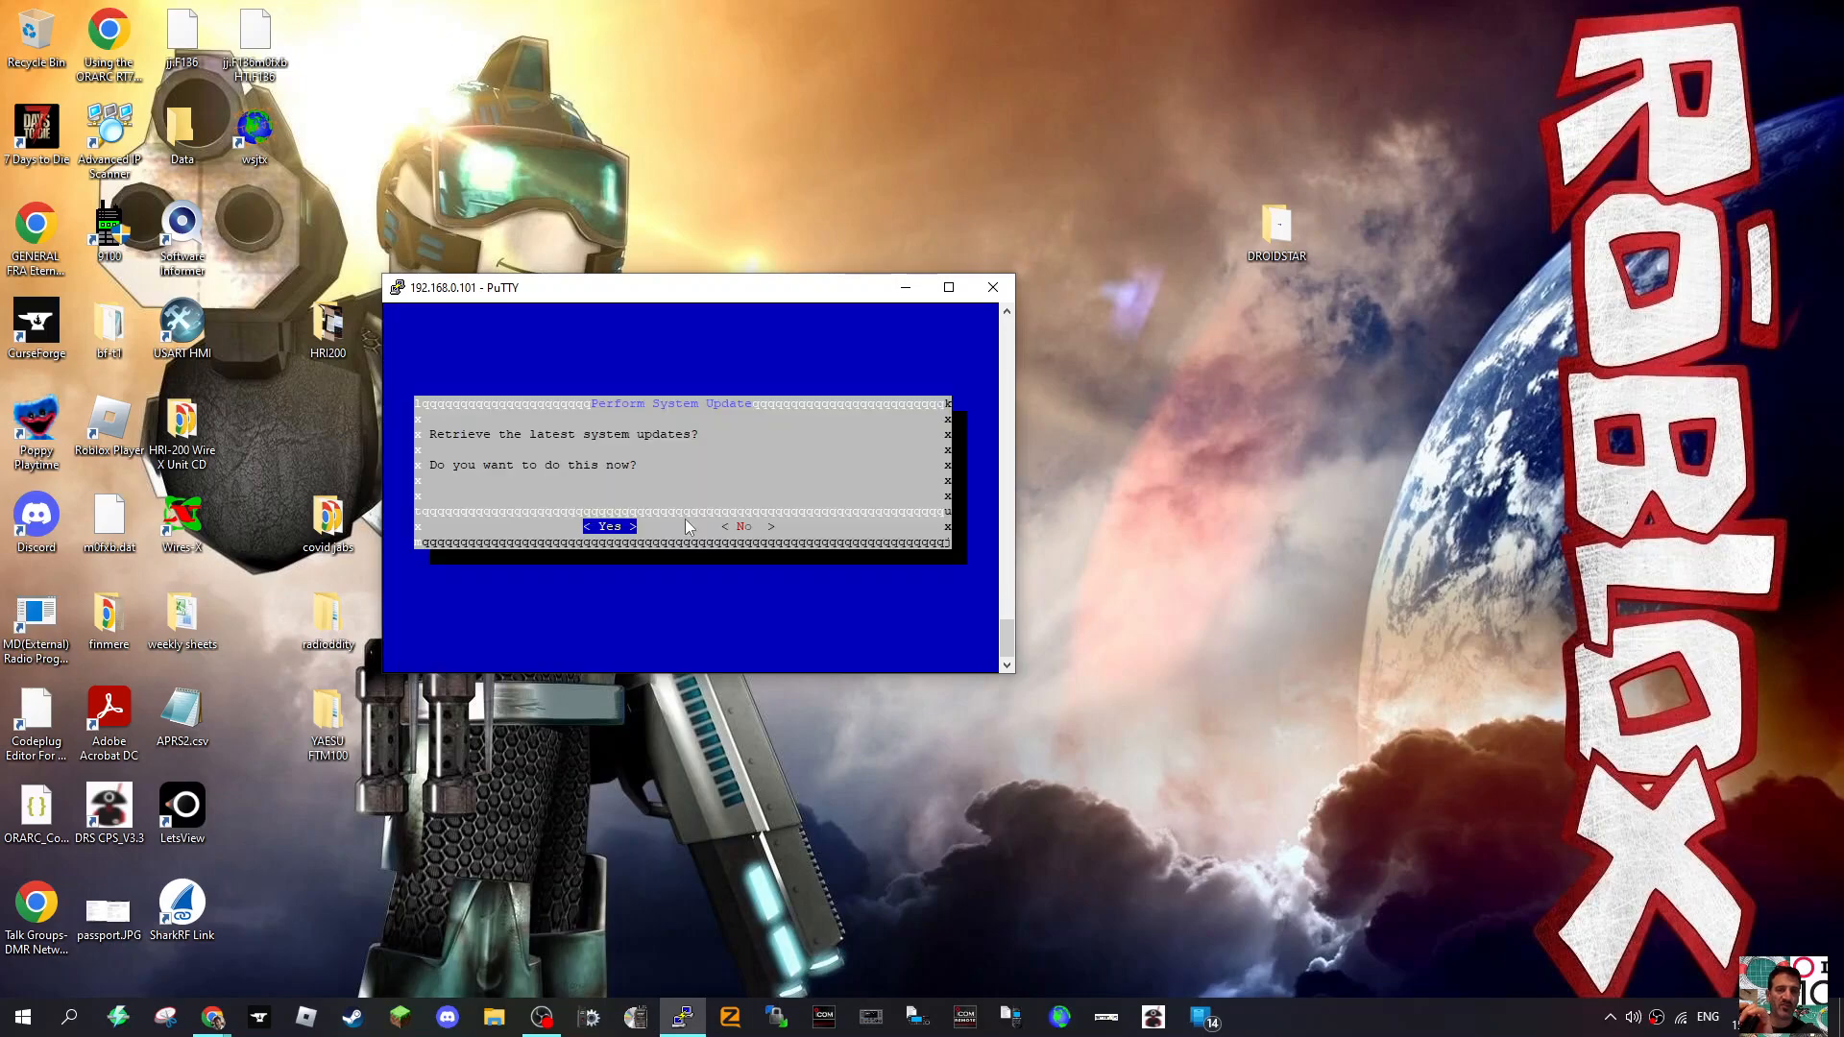
left_click(609, 526)
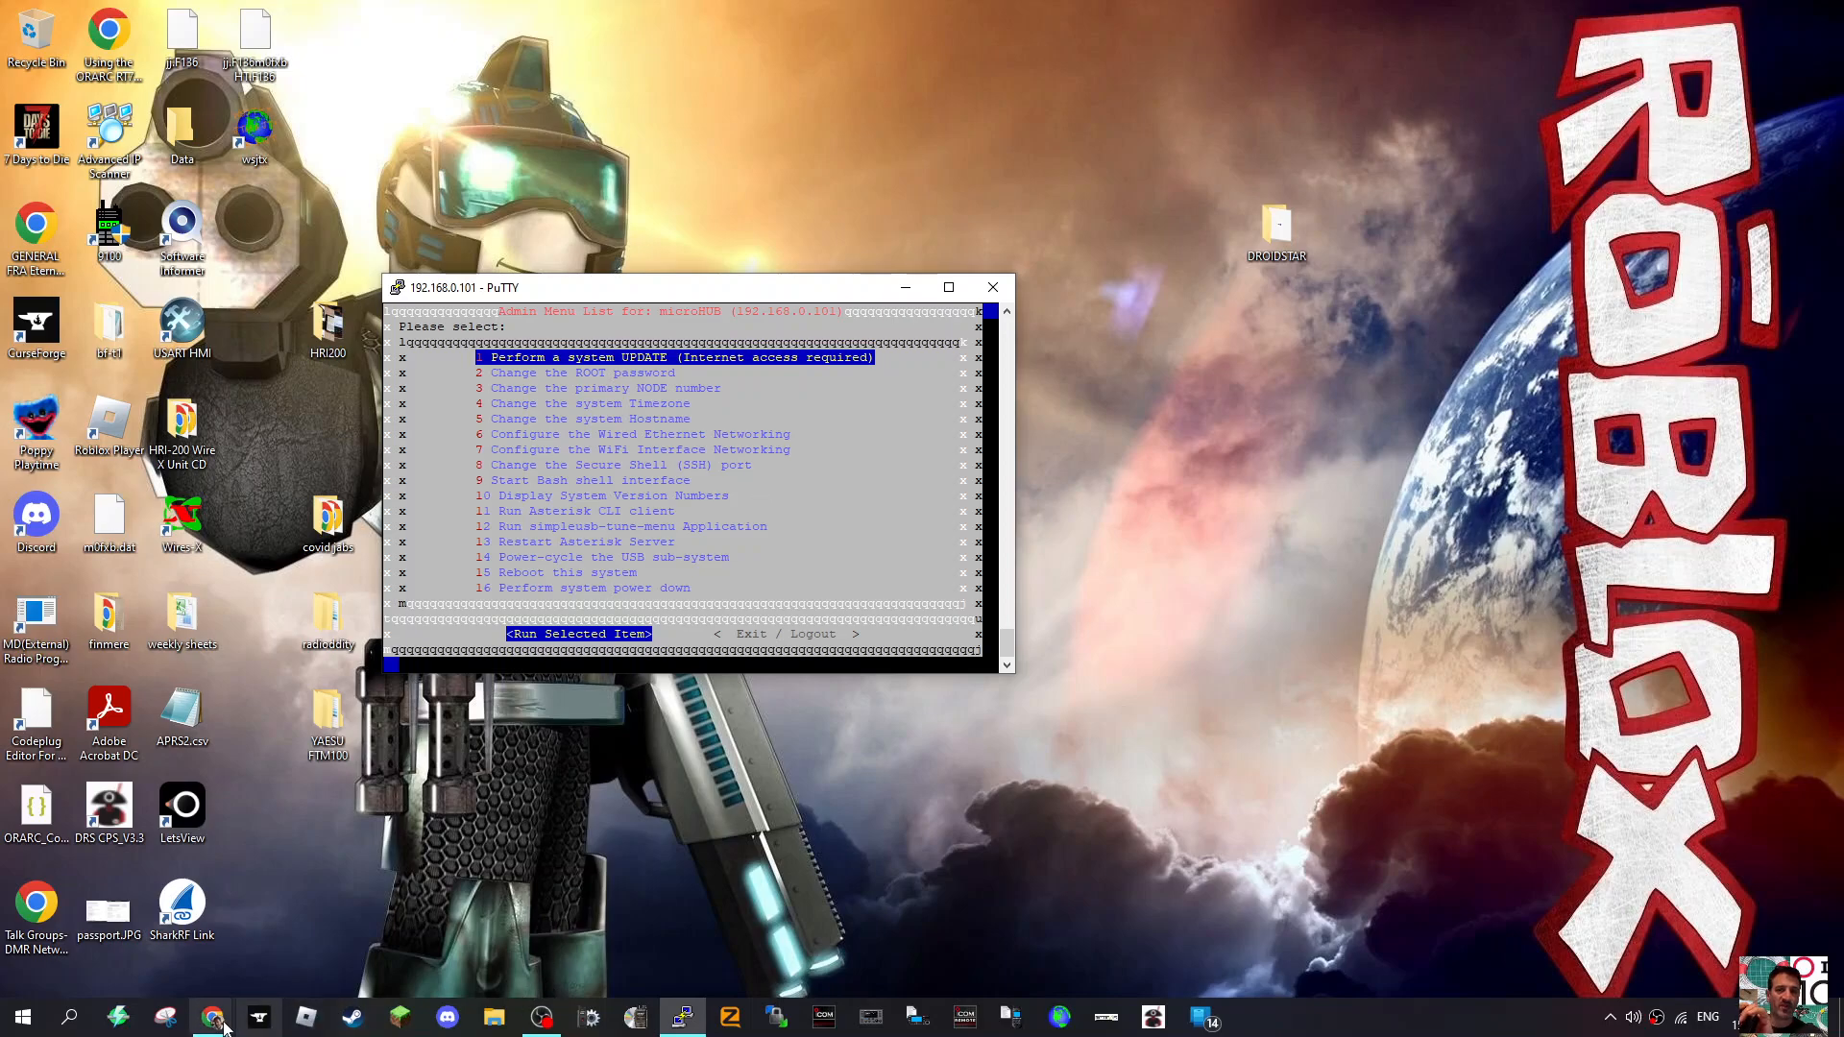
Switch to Chrome showing the Supermon page for node 539011 linked to node 41522.
left_click(211, 1016)
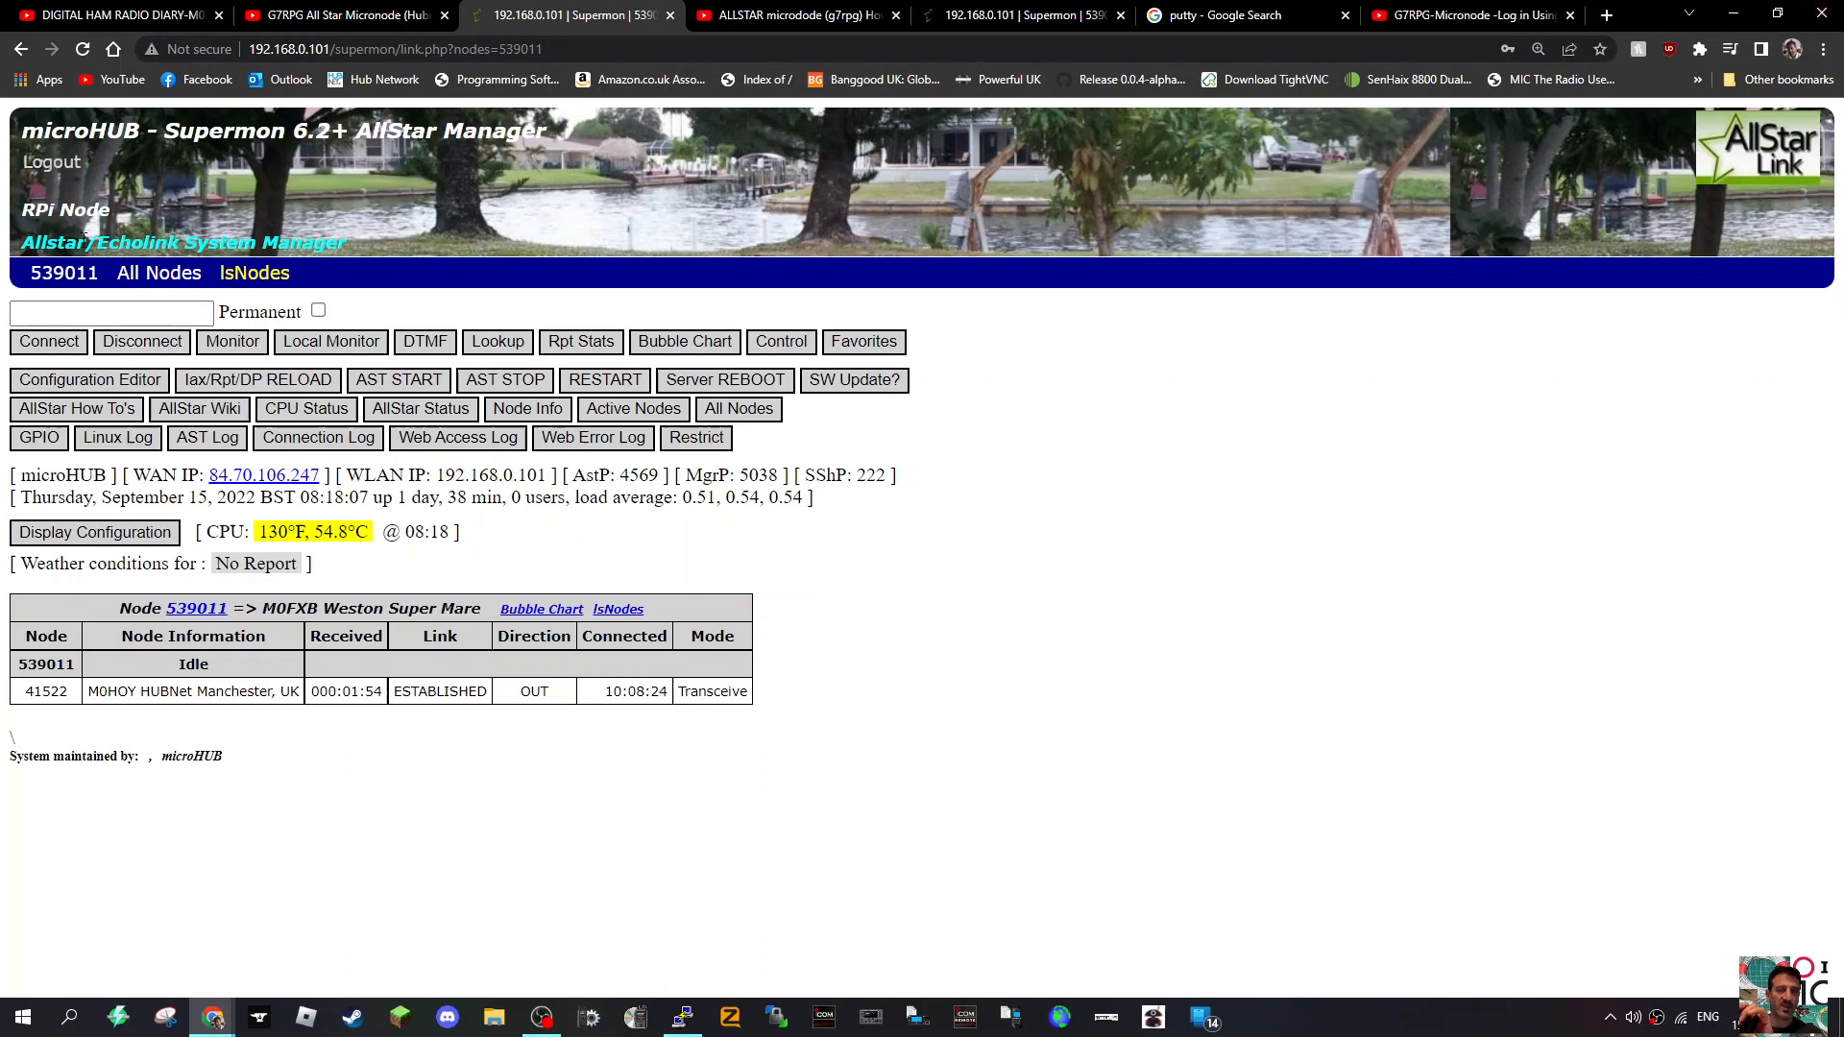
mouse_move(436, 296)
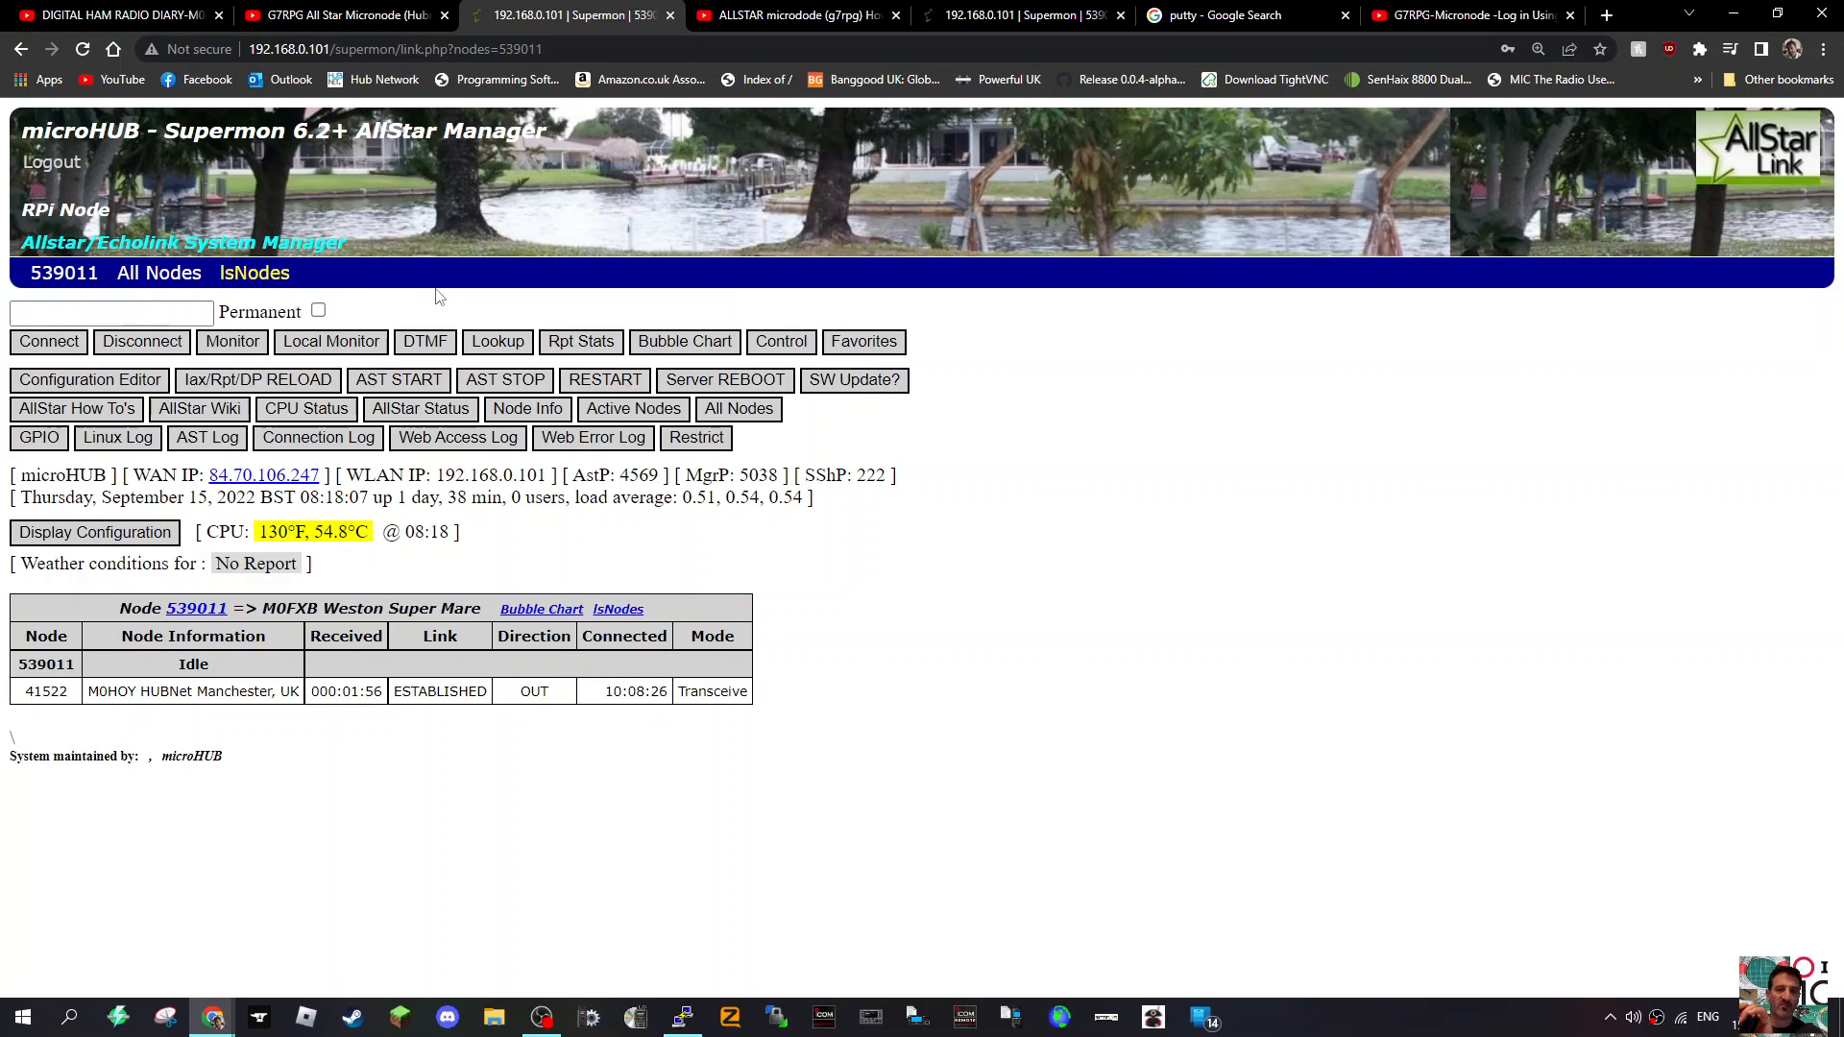
mouse_move(651, 249)
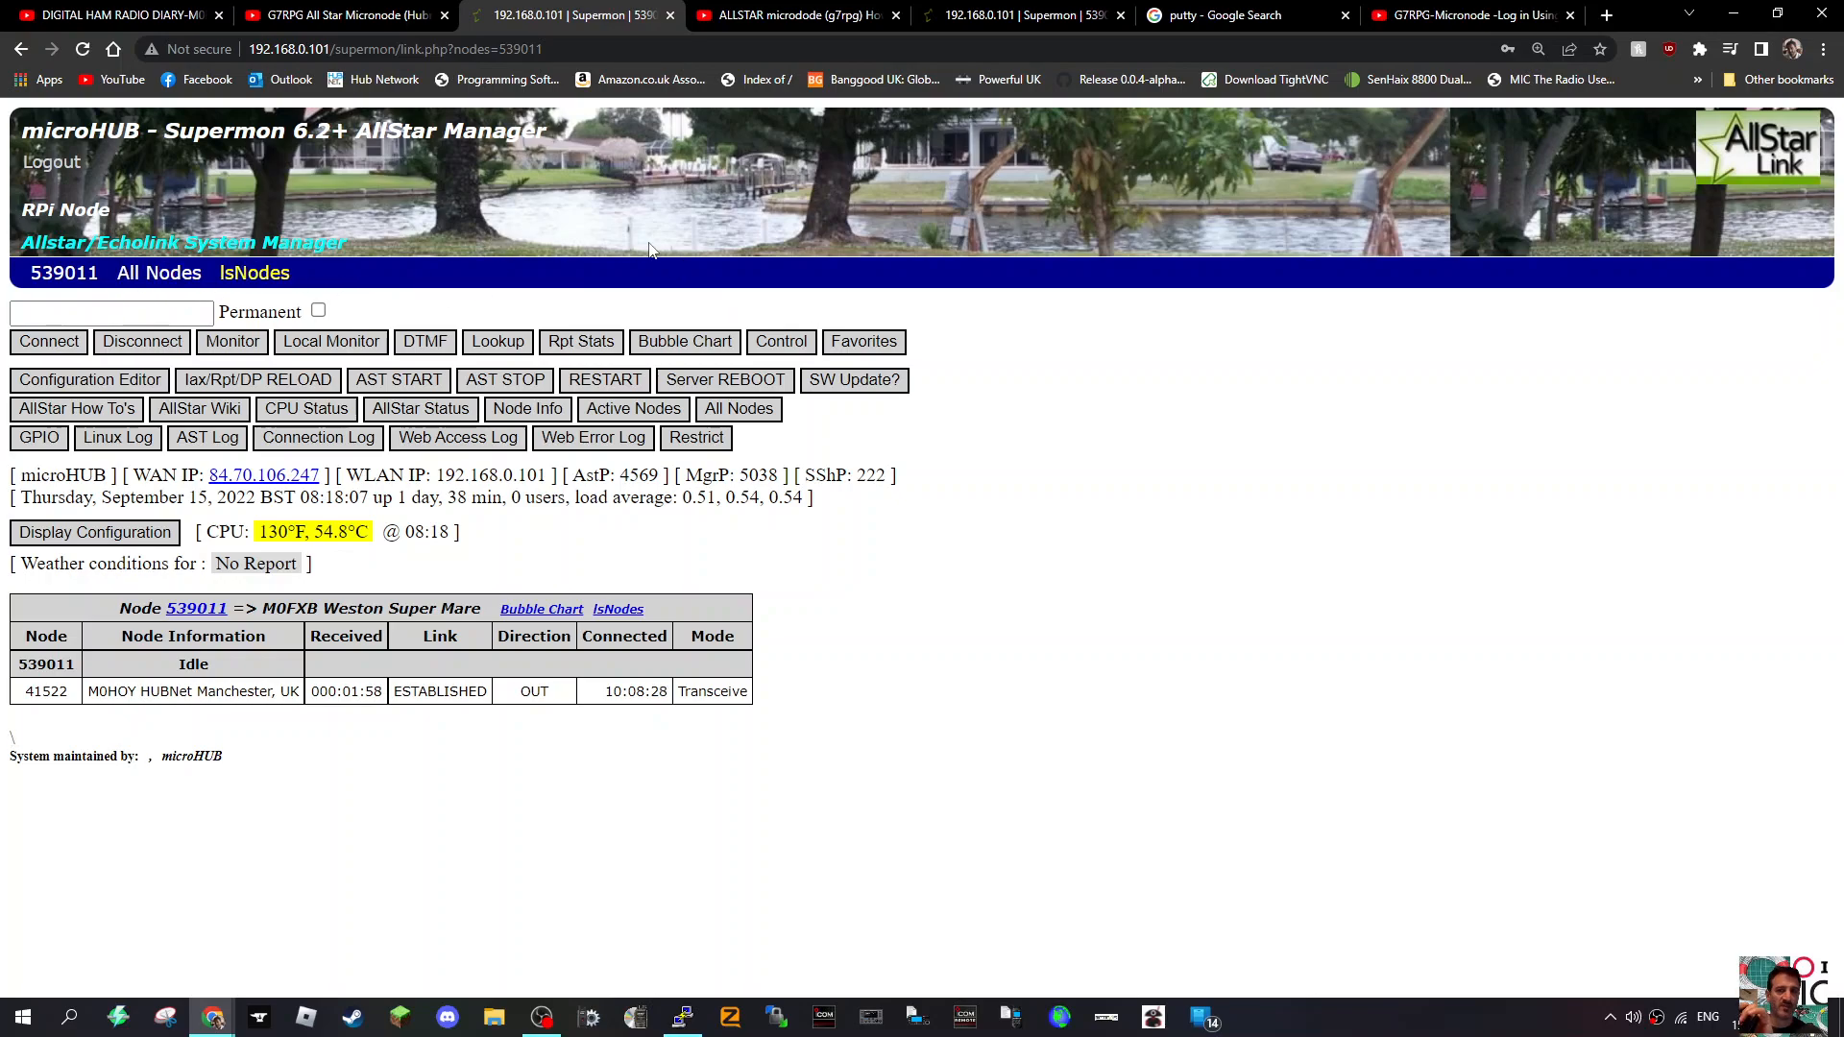